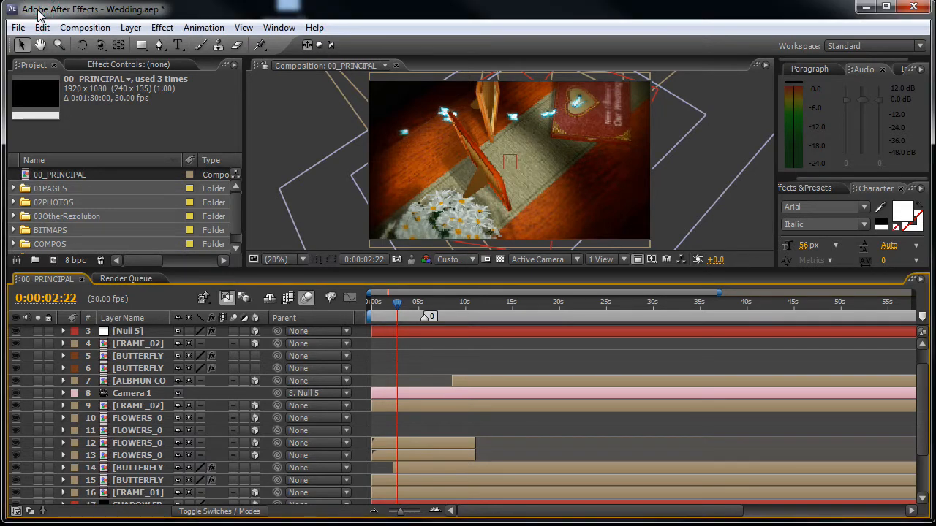
mouse_move(105, 334)
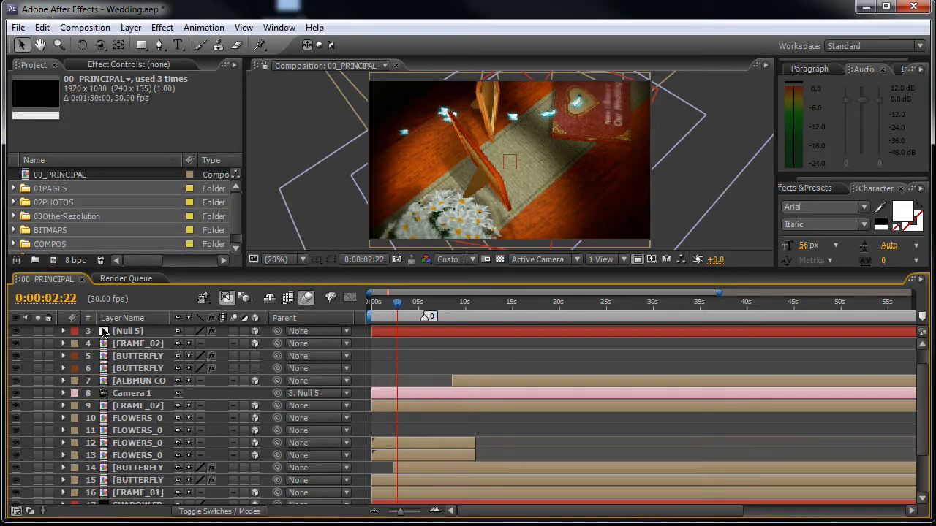
- Select the FLOWERS layers in the 00_PRINCIPAL timeline and hide them from the composition
left_click(58, 174)
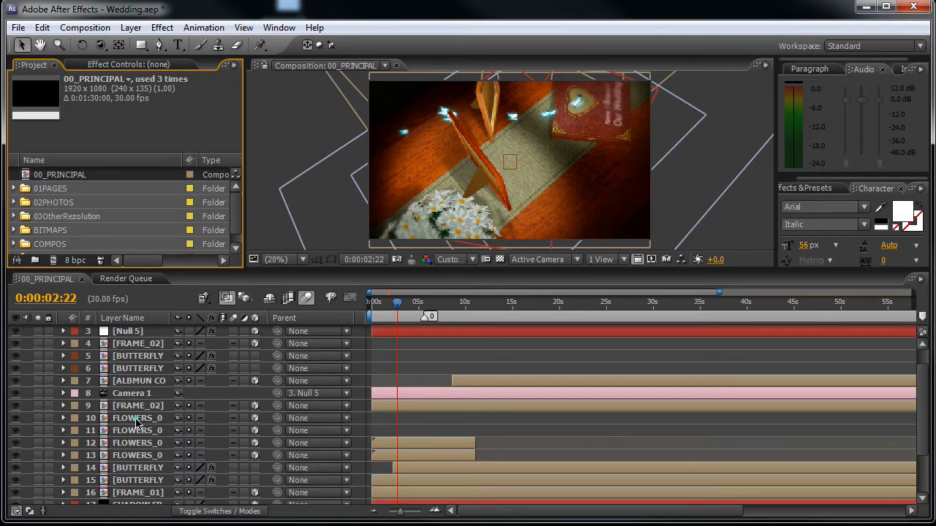
left_click(137, 418)
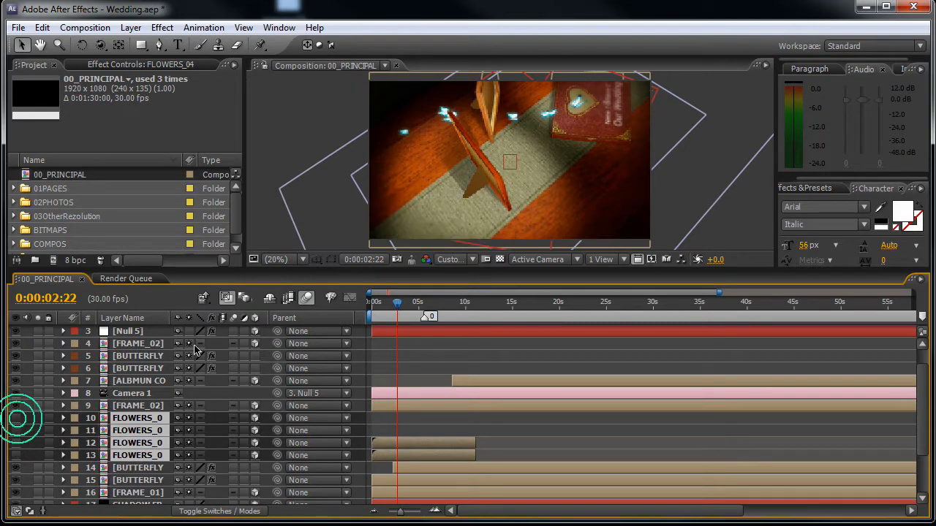
- Move the playhead to about 4 seconds and set the viewer to a Custom reduced preview resolution
left_click_drag(397, 301, 406, 301)
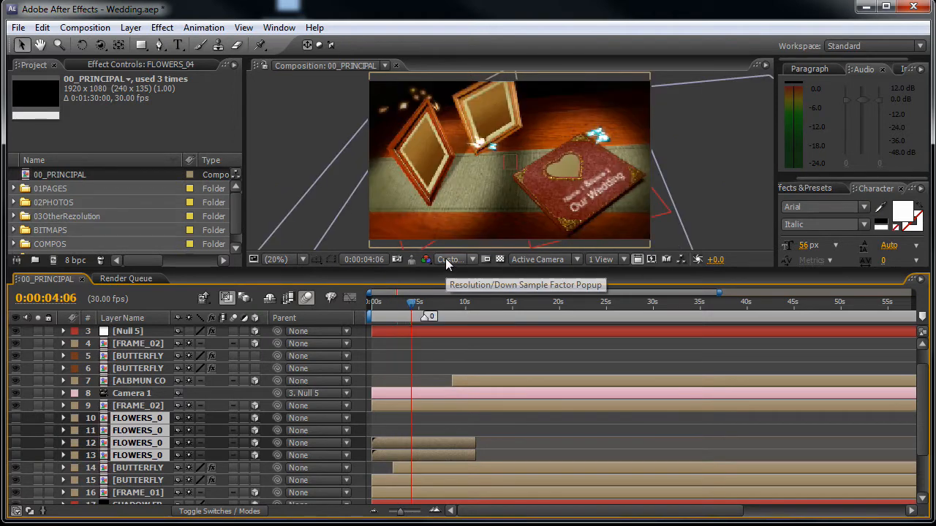
left_click(450, 260)
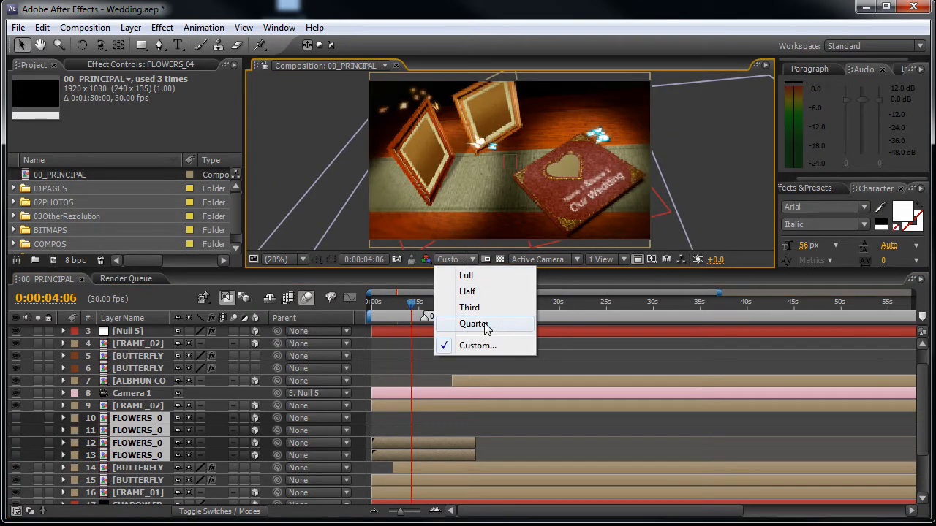
mouse_move(477, 345)
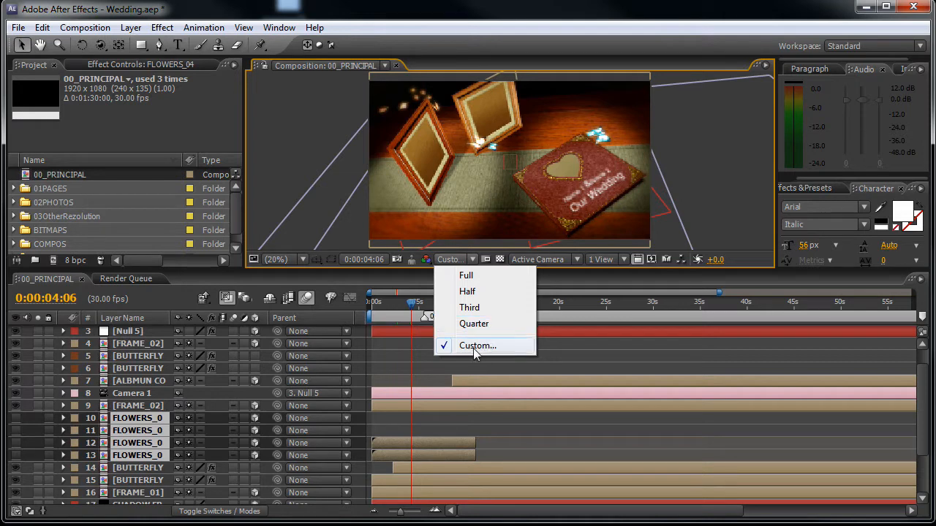
left_click(476, 345)
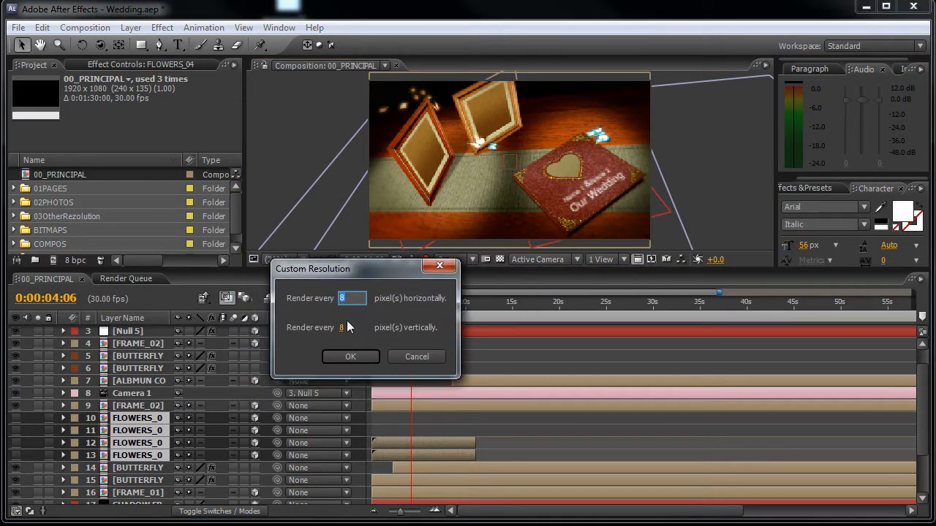
left_click(350, 357)
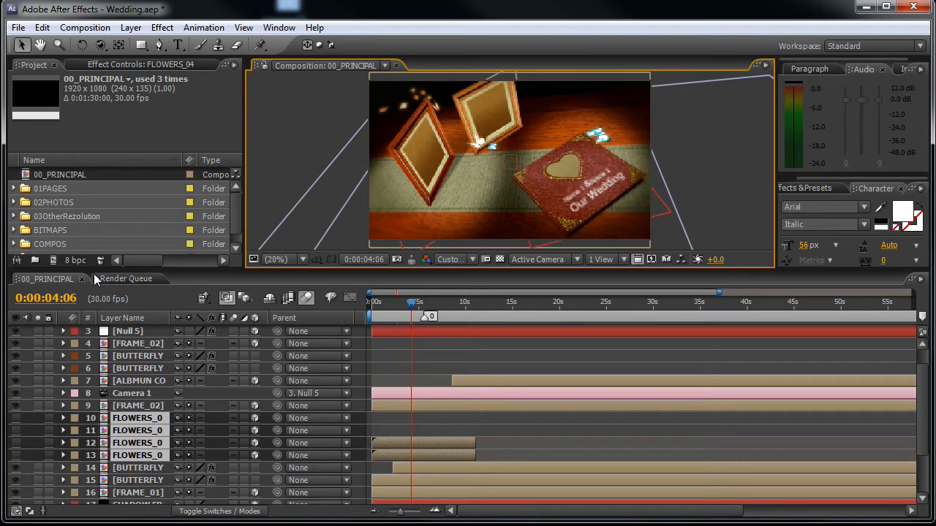
- Expand the 01PAGES folder in the Project panel and select the ALBMUN COVER composition
left_click(48, 187)
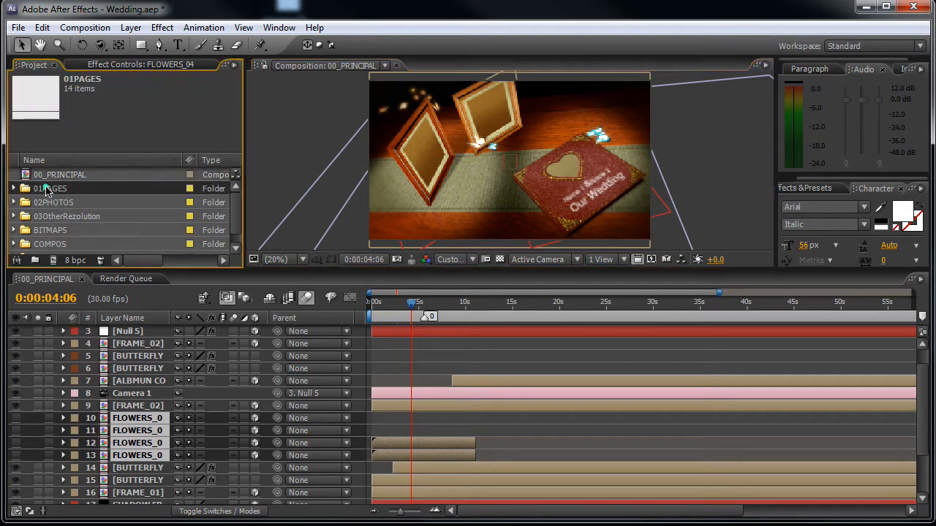
mouse_move(44, 196)
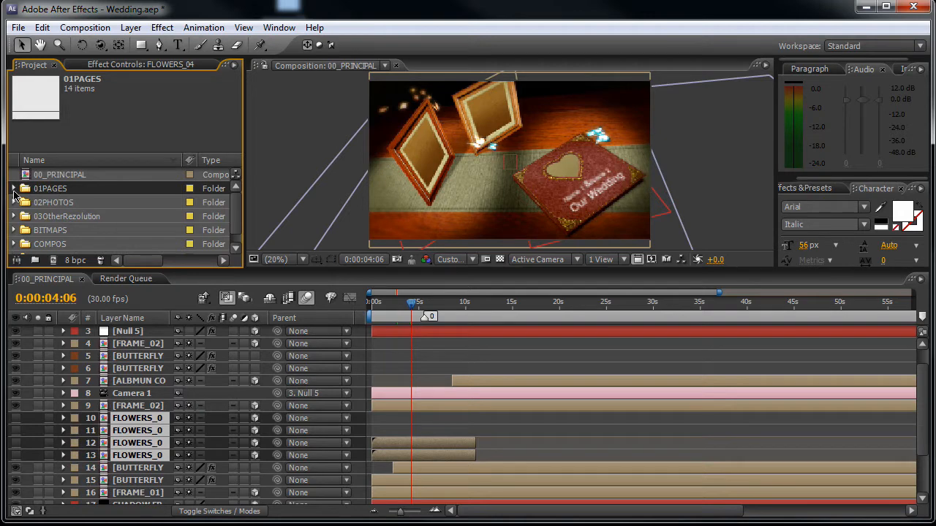
left_click(15, 187)
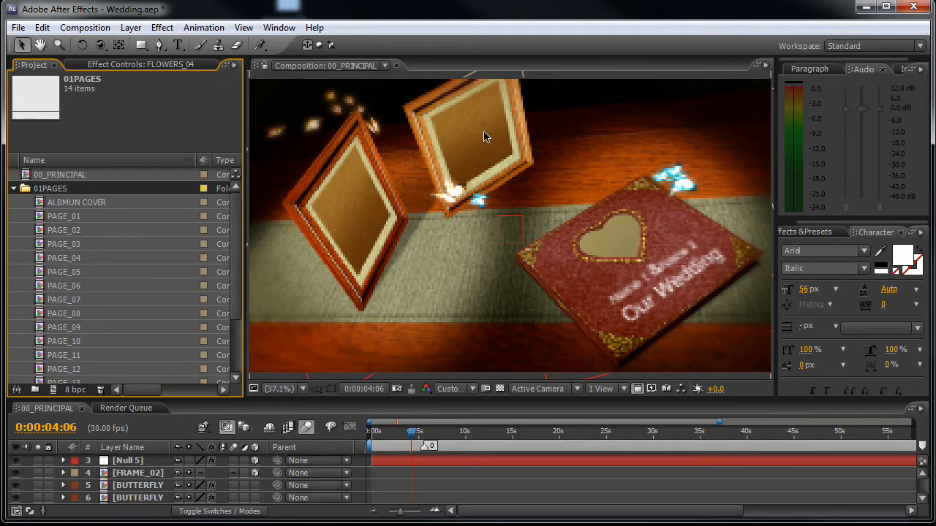
mouse_move(468, 154)
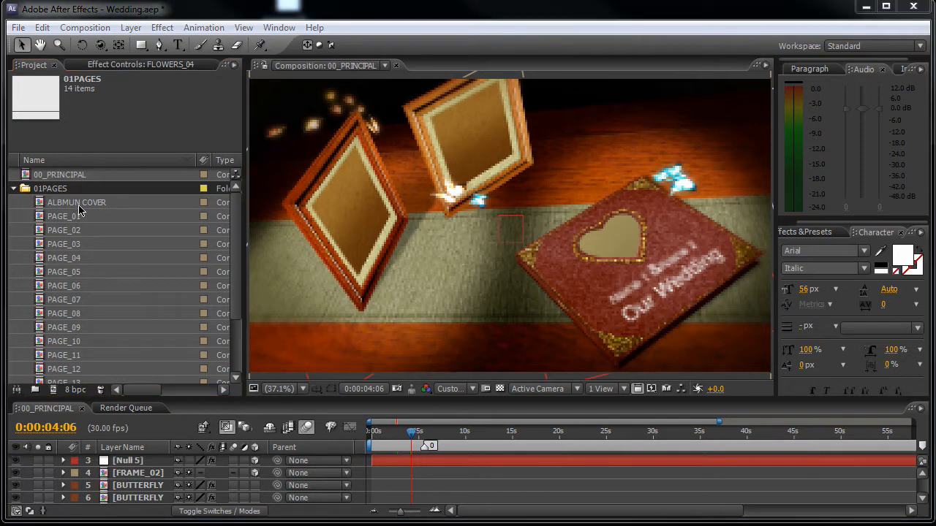
left_click(76, 202)
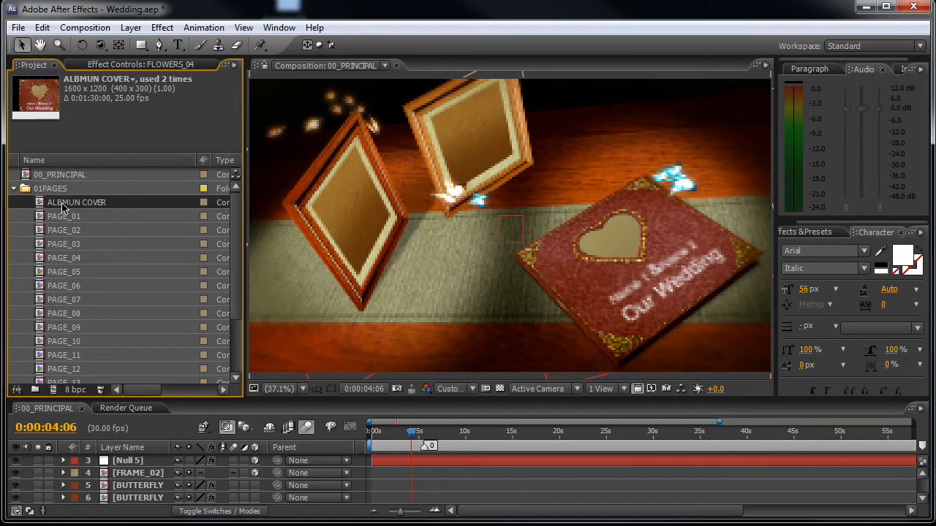
- Open the ALBMUN COVER composition to see its Our Wedding title and name layers
double_click(76, 202)
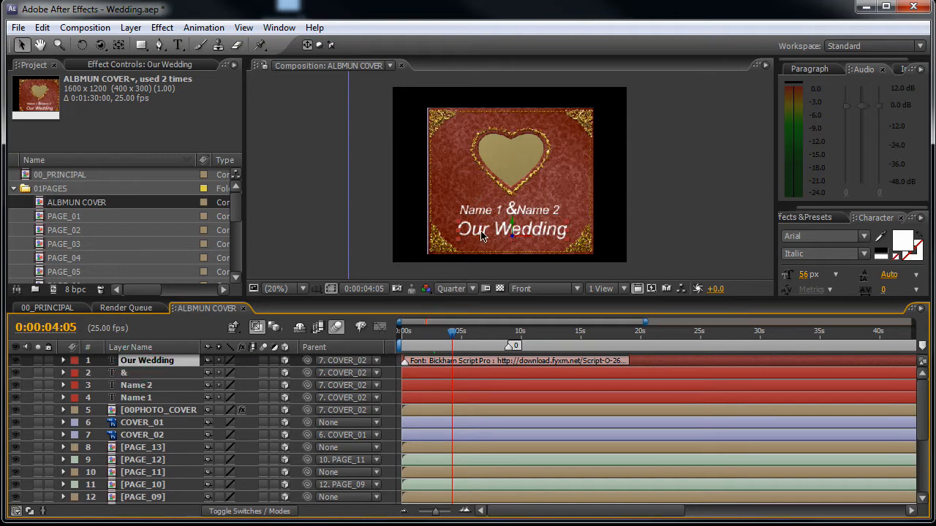
mouse_move(406, 373)
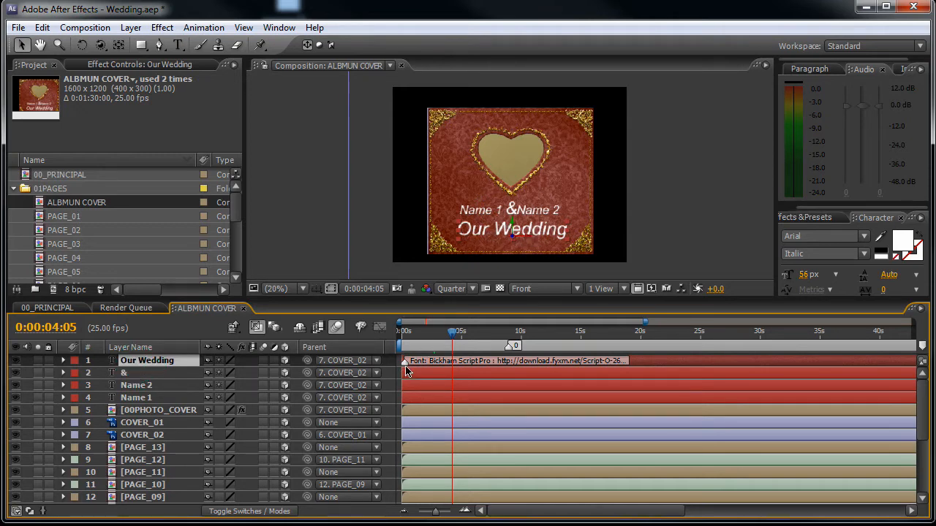
mouse_move(460, 368)
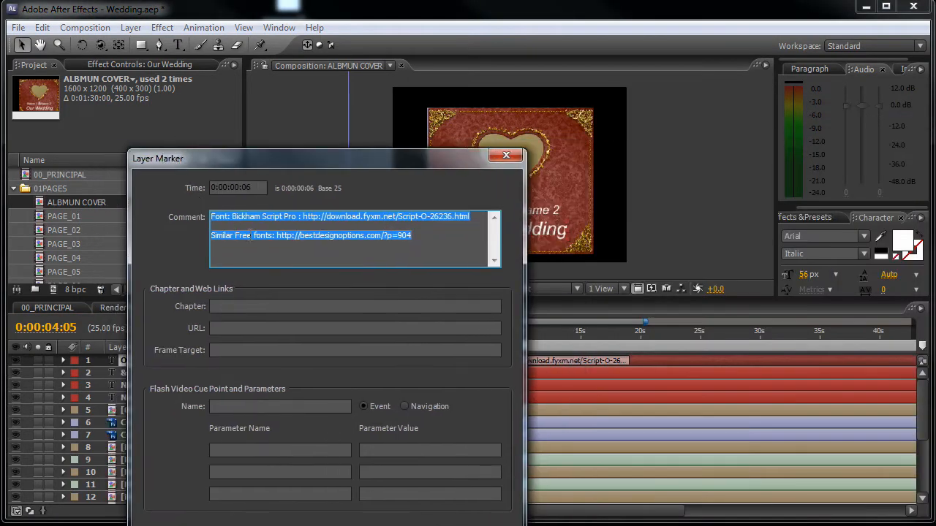
- Browse the linked bestdesignoptions page of free wedding script fonts in the web browser
left_click(255, 234)
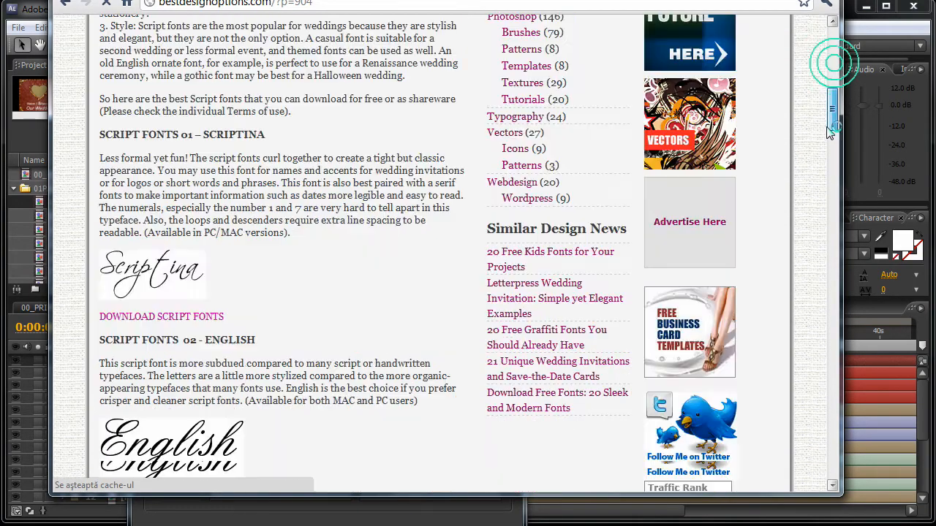
scroll("down", 3)
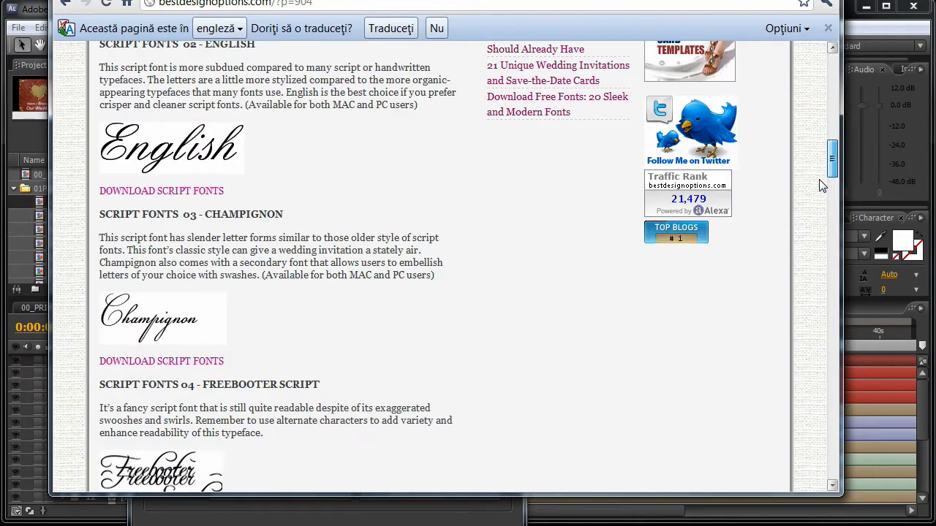
scroll("down", 3)
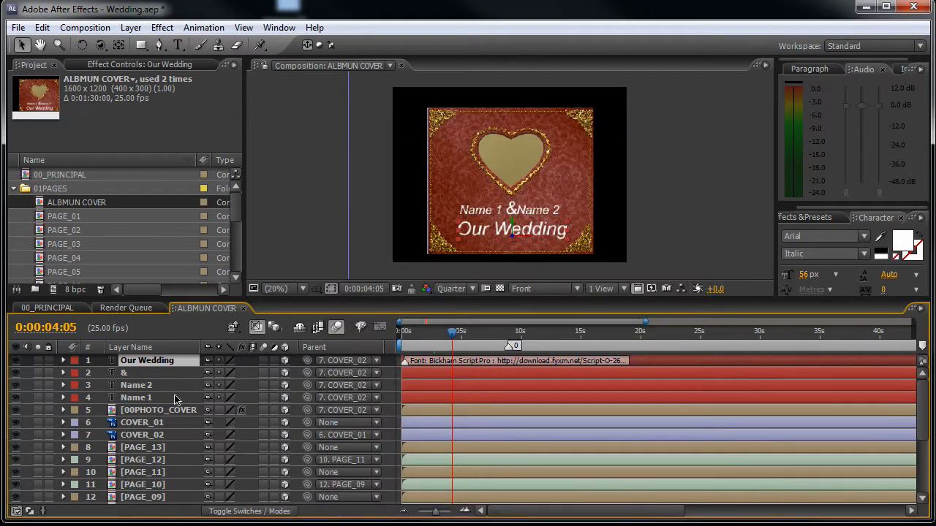
mouse_move(146, 381)
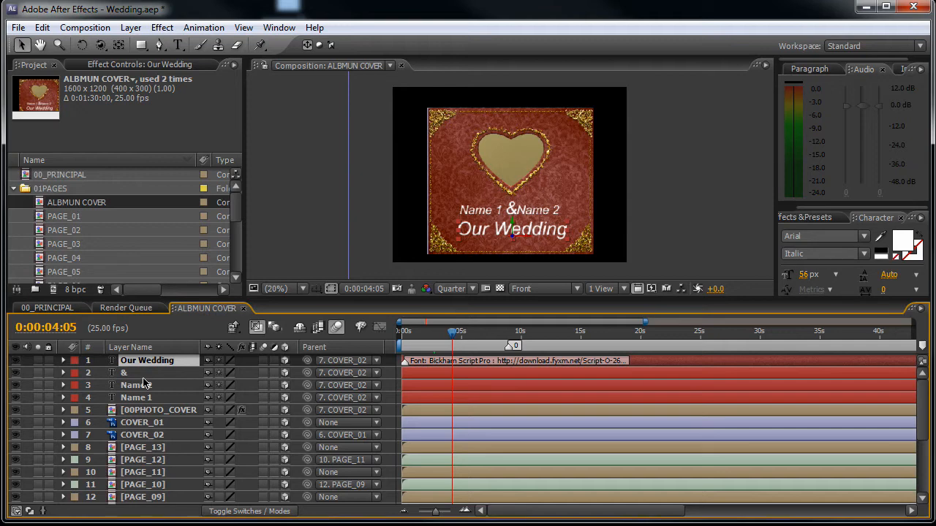
- Set the selected cover text layers to Bickham Script Pro Regular in the Character panel
left_click(139, 385)
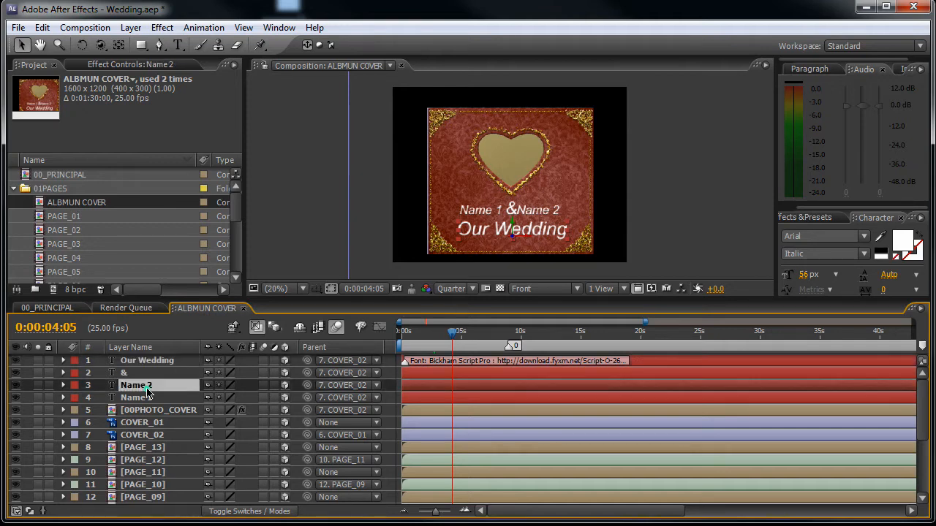
left_click(146, 360)
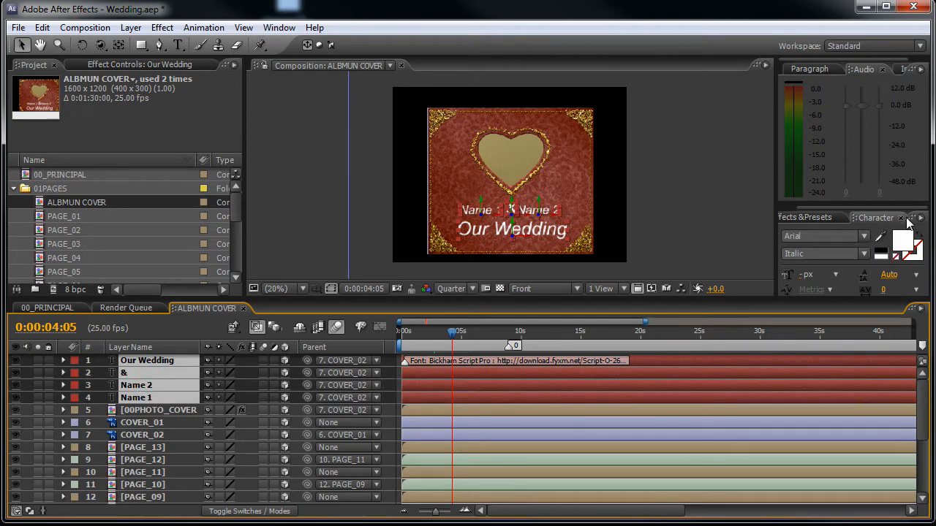
left_click(818, 235)
type("BankGothic Md BT")
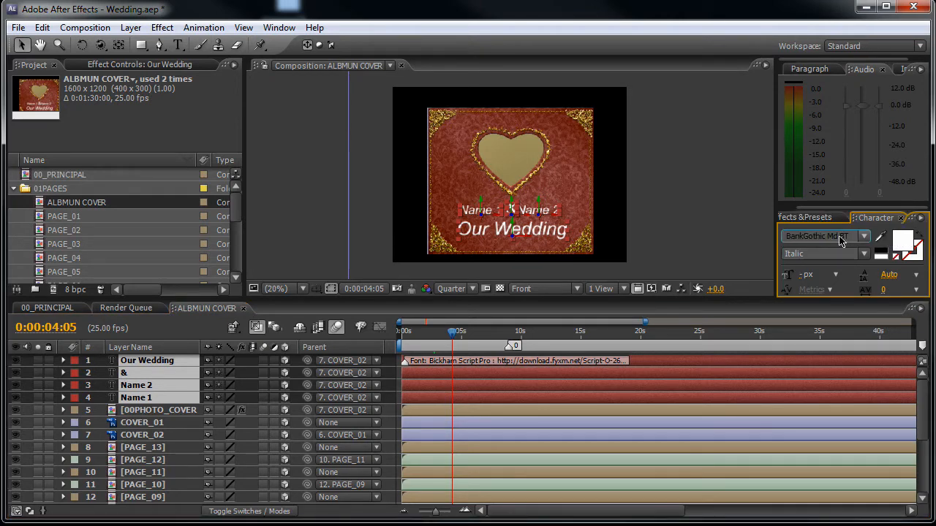
left_click(841, 235)
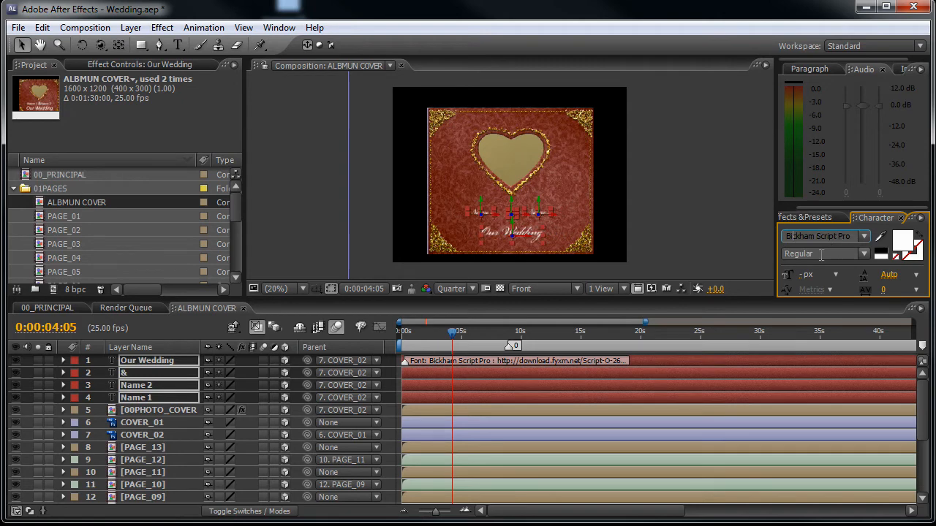
left_click(158, 409)
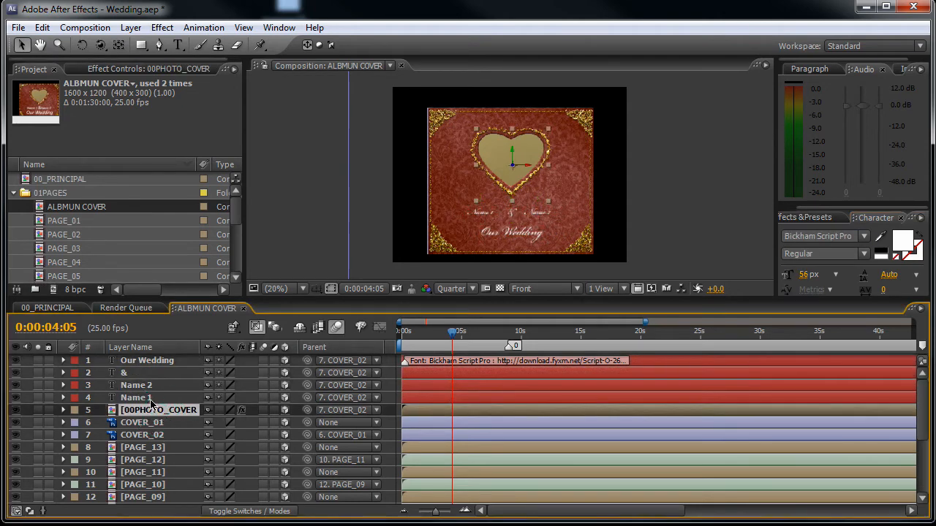
- Restyle the Name 2, Name 1 and ampersand layers individually, enlarging the names
left_click(146, 398)
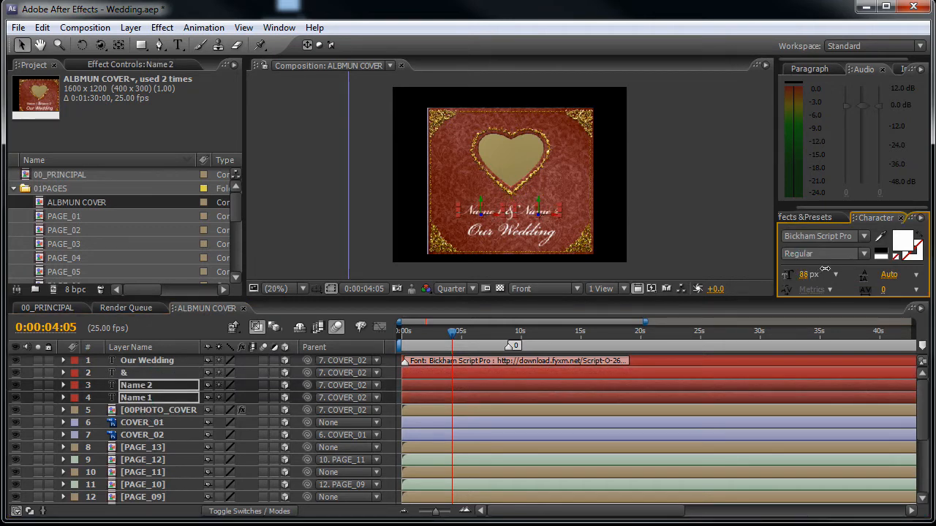
left_click(146, 360)
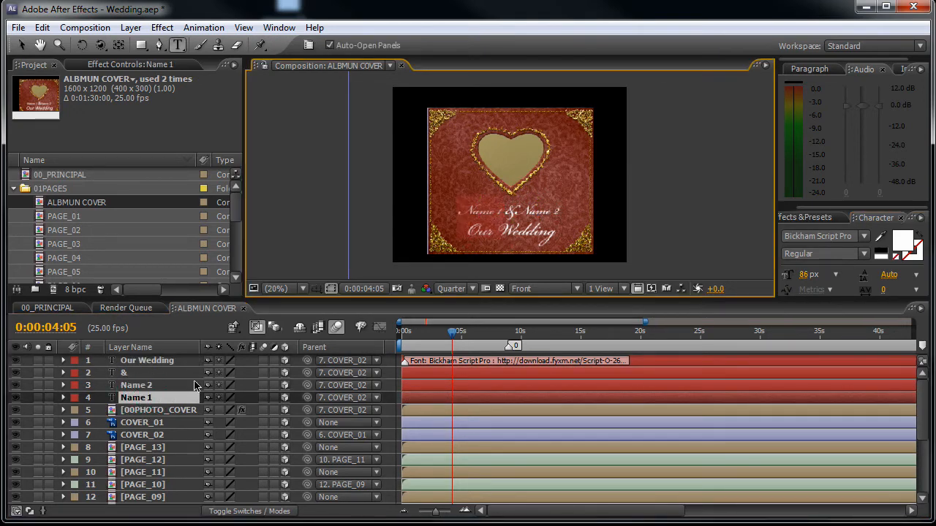
left_click(136, 384)
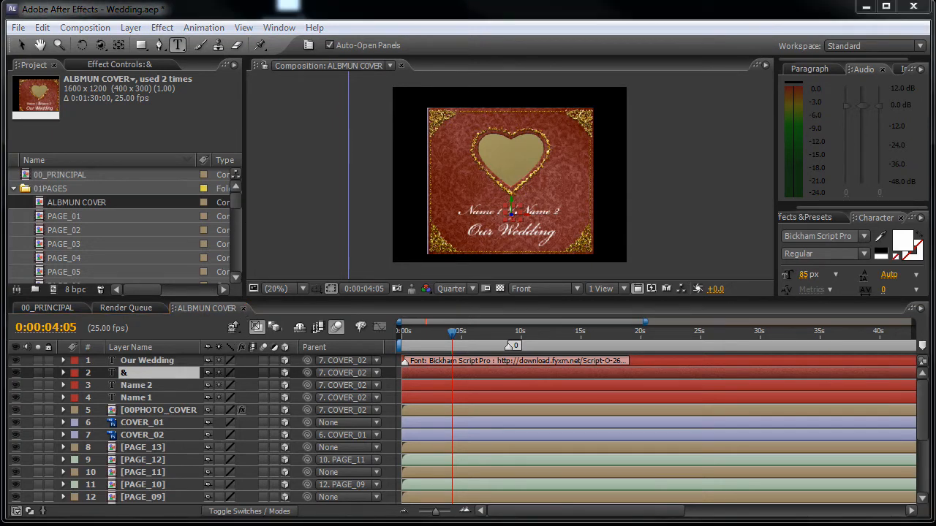
mouse_move(61, 220)
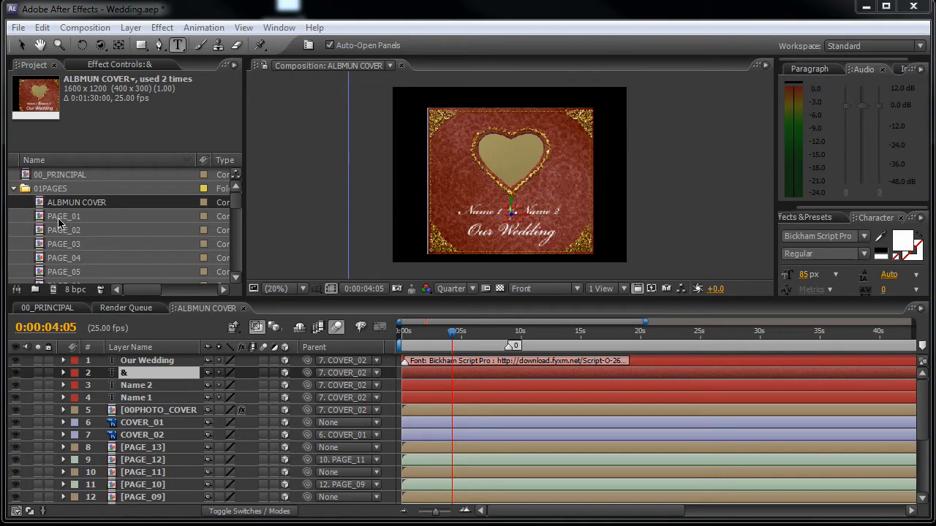
left_click(63, 217)
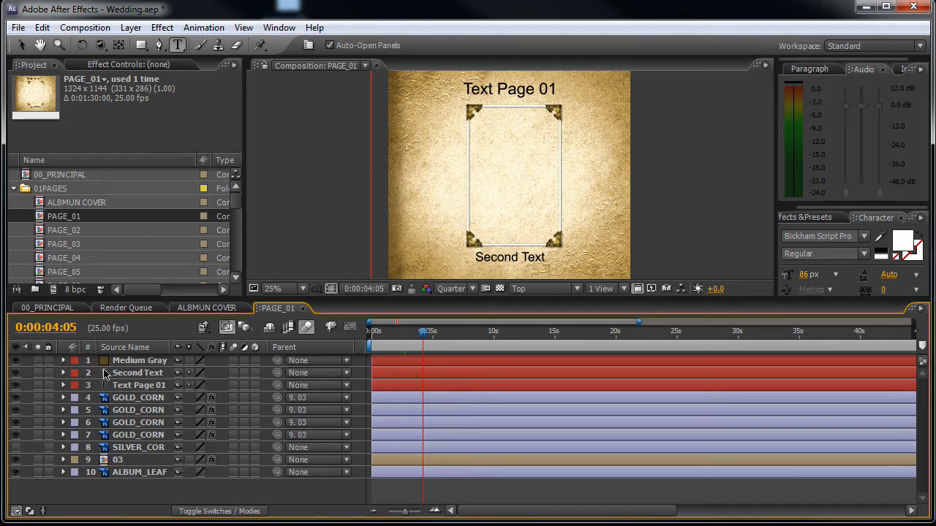
left_click(137, 373)
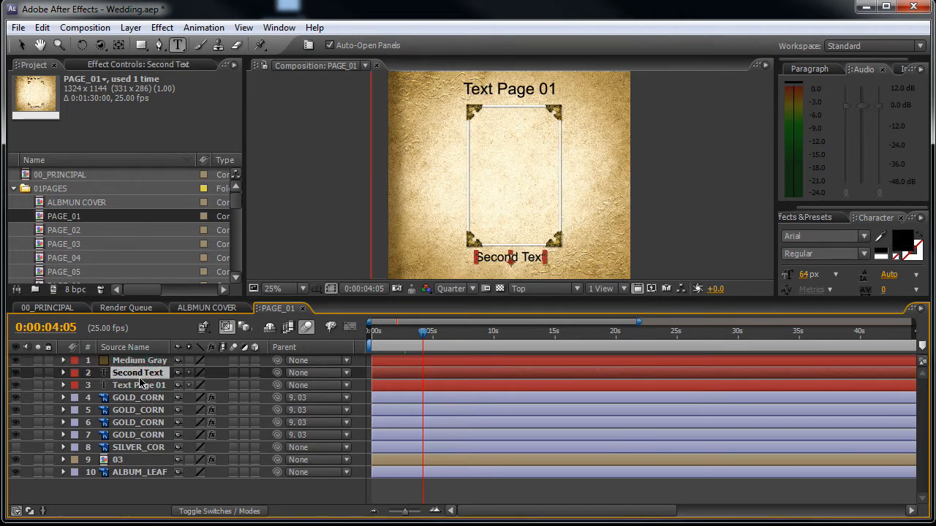
left_click(137, 386)
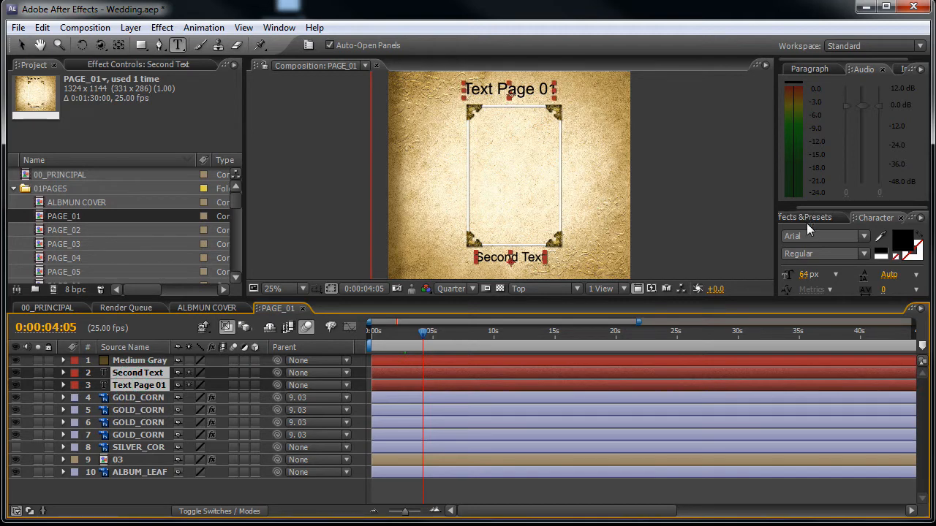
left_click(819, 236)
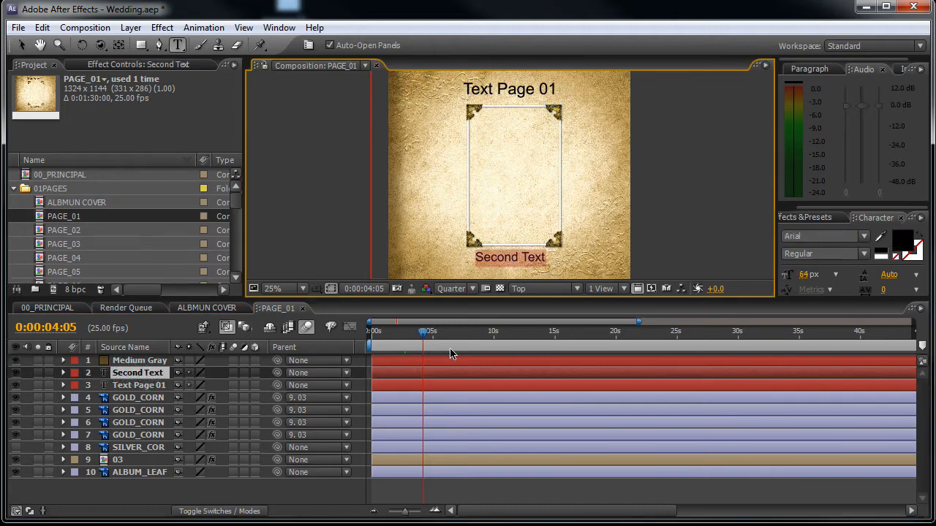
mouse_move(66, 240)
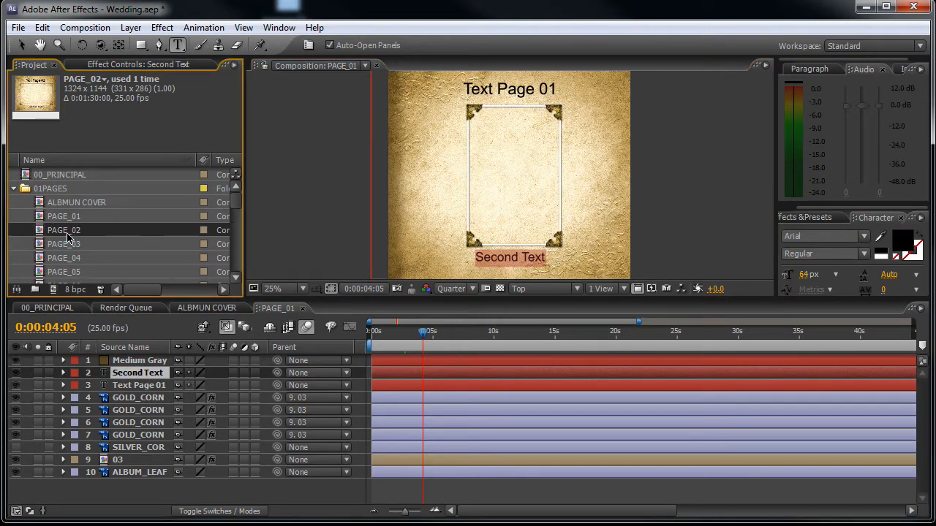
left_click(64, 243)
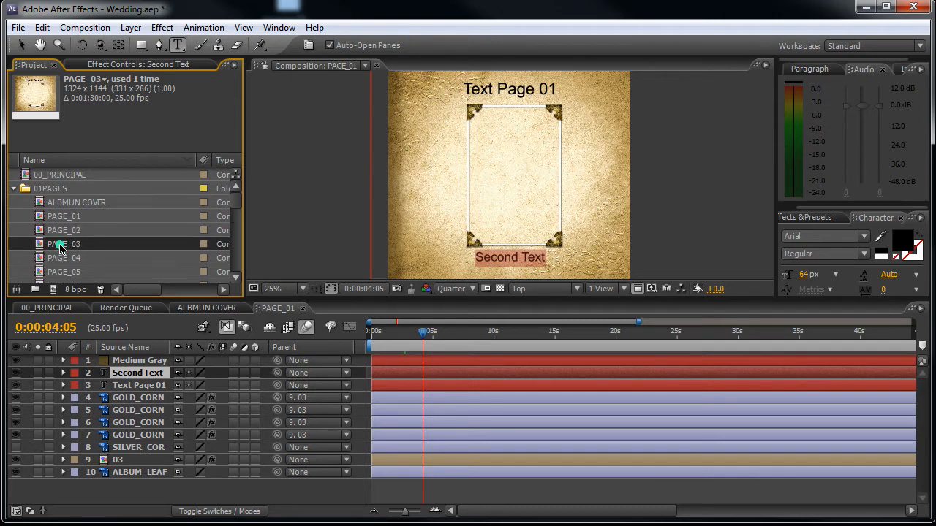
scroll("down", 3)
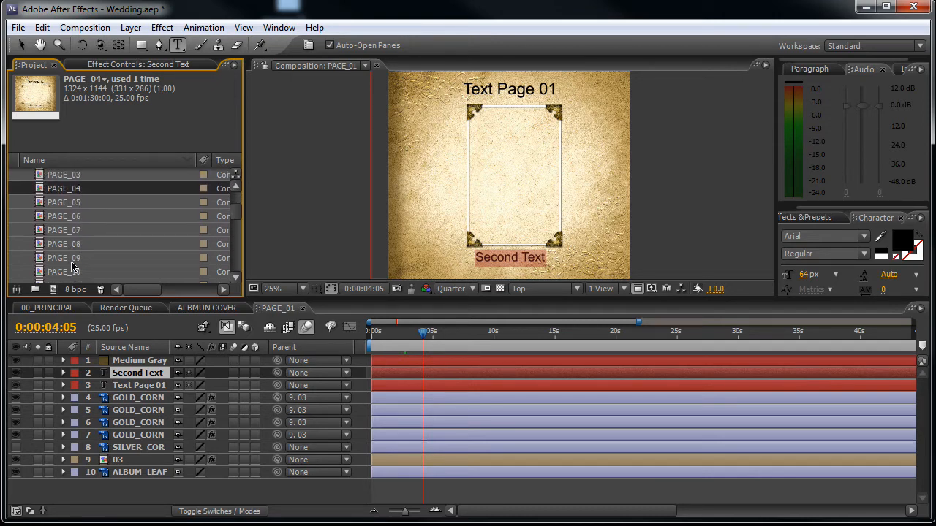
scroll("down", 3)
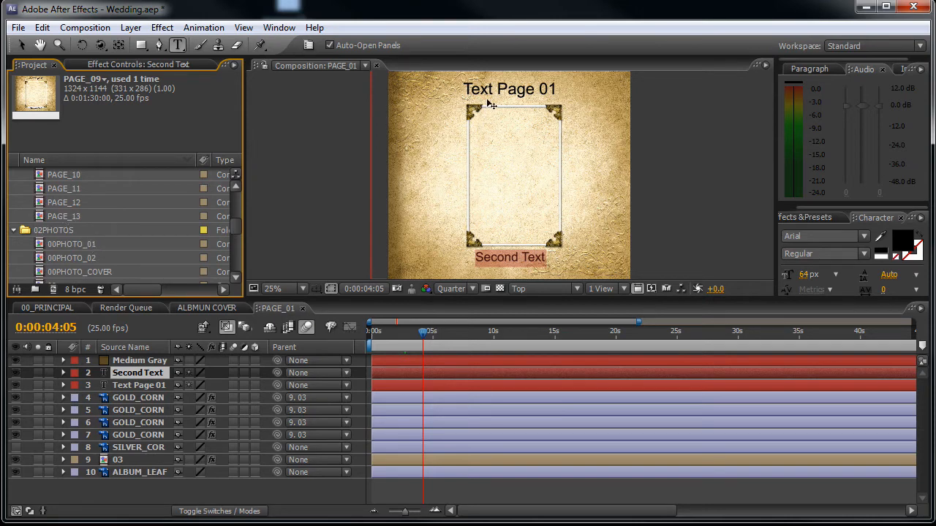
mouse_move(471, 146)
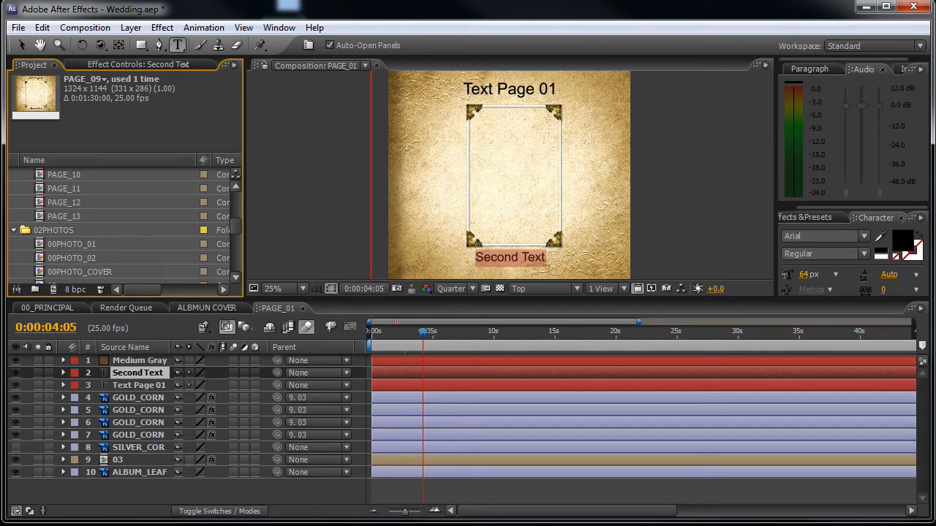
left_click(52, 230)
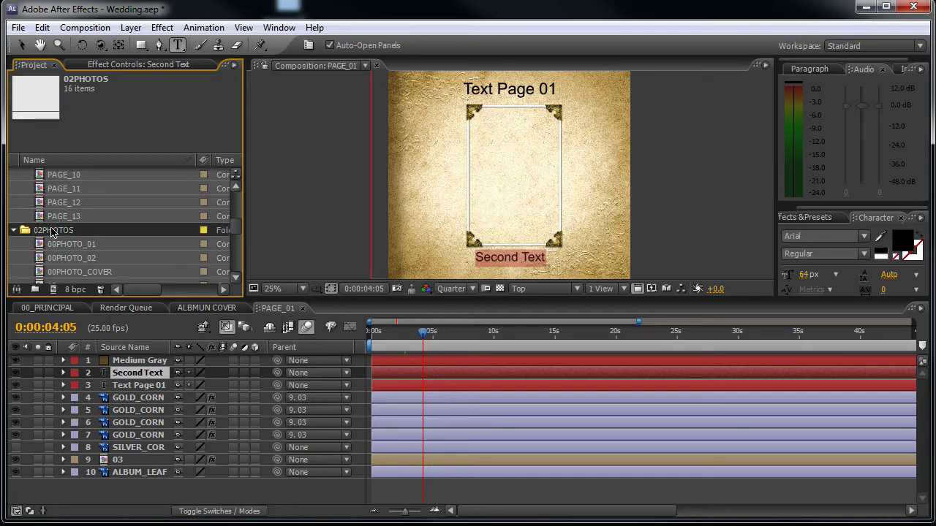
- Select the couple jpg photos in the CUPLES folder and bring them into the After Effects project
left_click(72, 244)
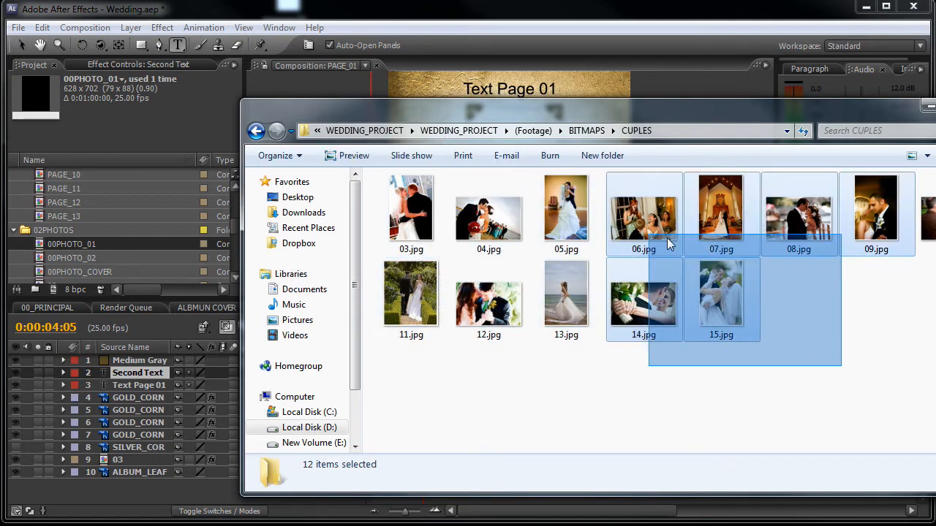
left_click(719, 293)
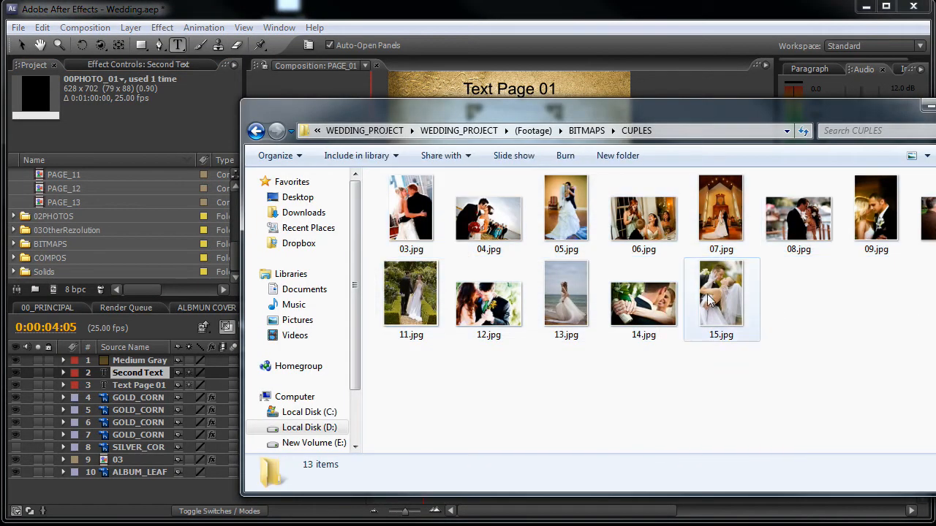
left_click(488, 212)
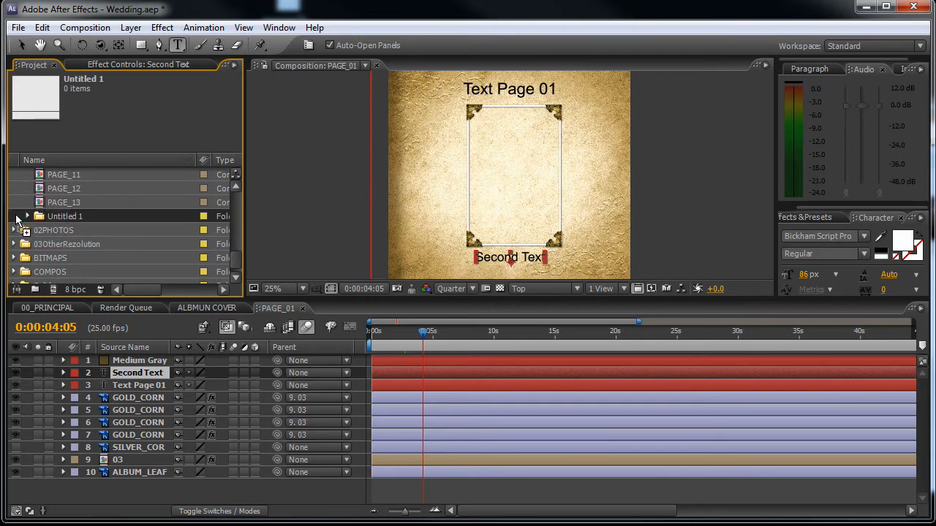
- Rename the new Untitled 1 folder holding the imported photos to 'Images'
scroll("down", 3)
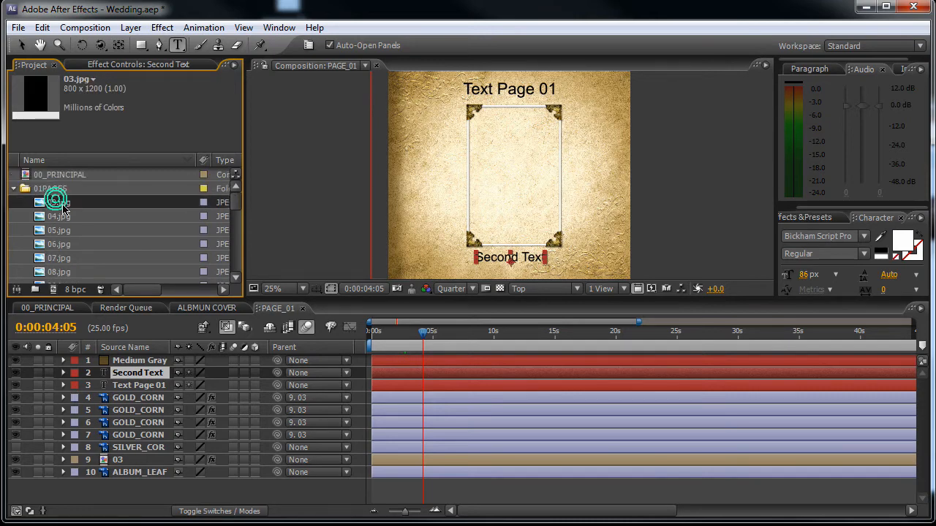
scroll("down", 3)
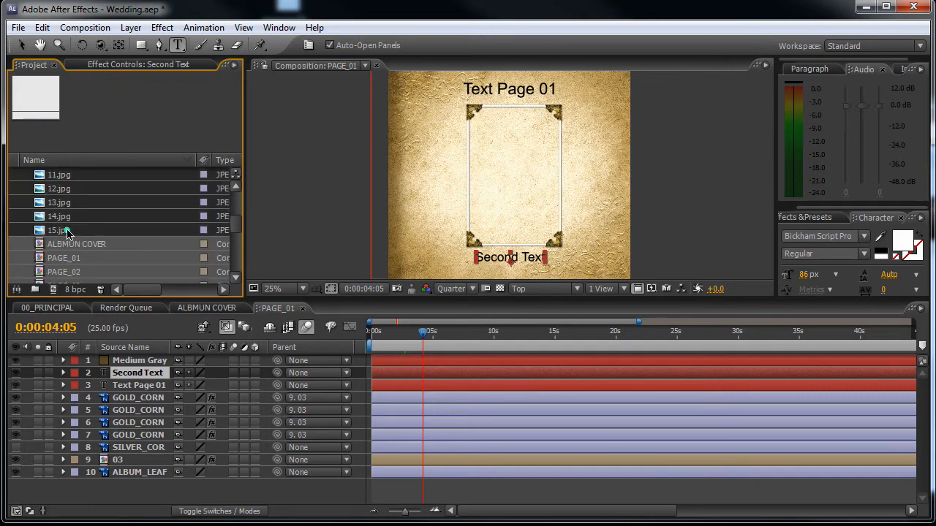
scroll("down", 3)
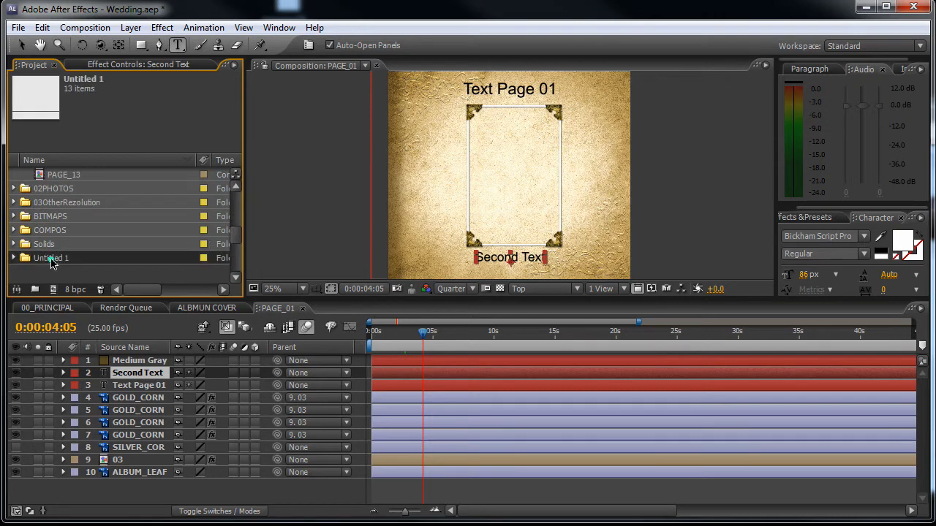
double_click(50, 258)
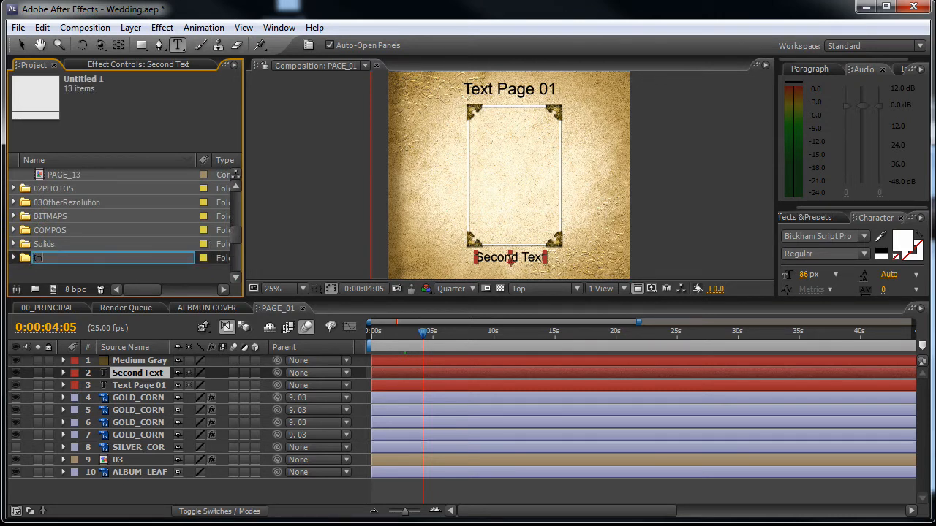
type("Images")
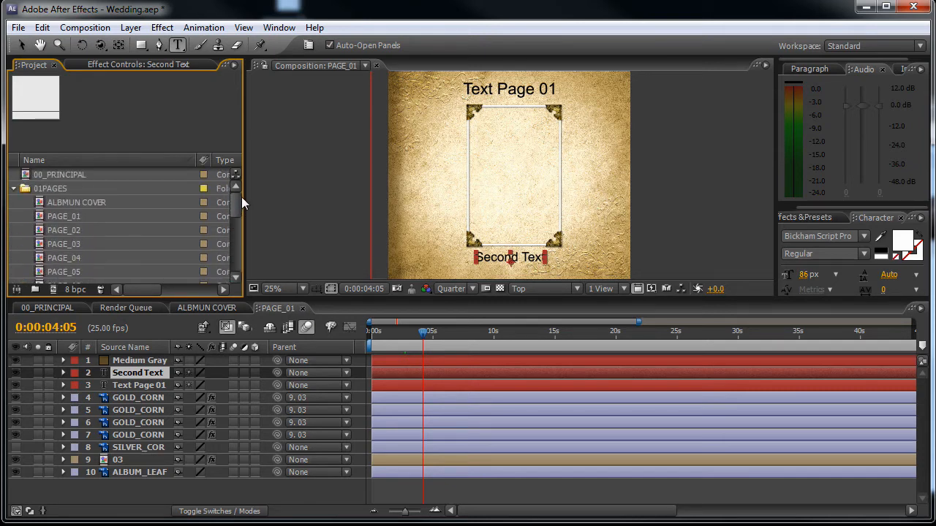
- Fit photo 03.jpg into the 00PHOTO_01 holder, then switch to the main 00_PRINCIPAL composition
scroll("down", 3)
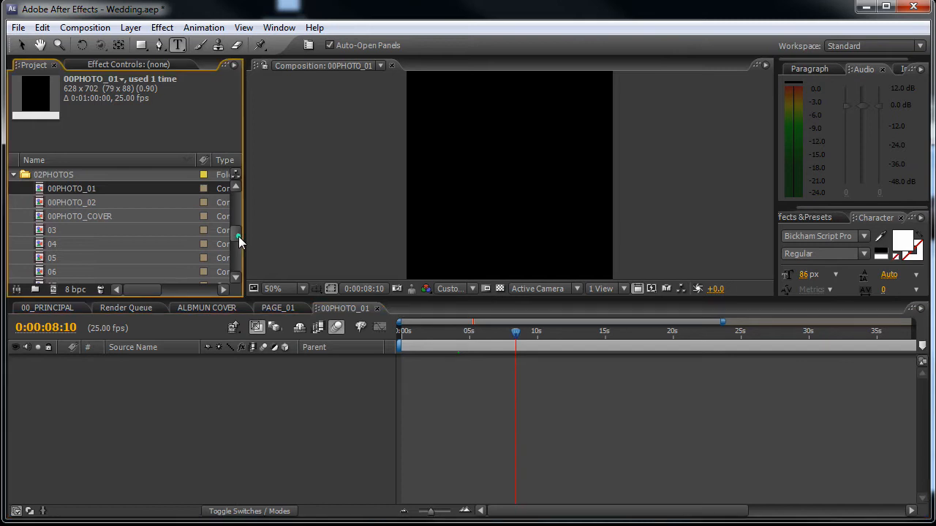
scroll("down", 3)
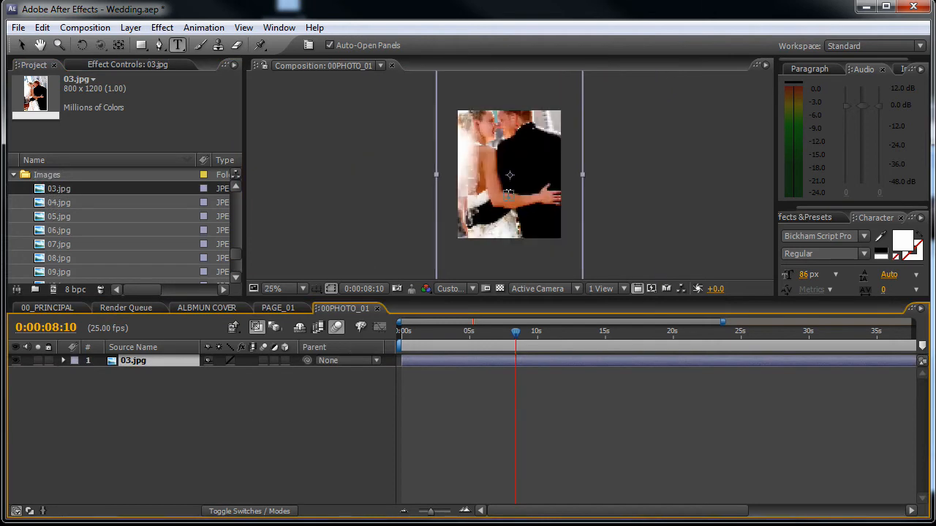
mouse_move(221, 380)
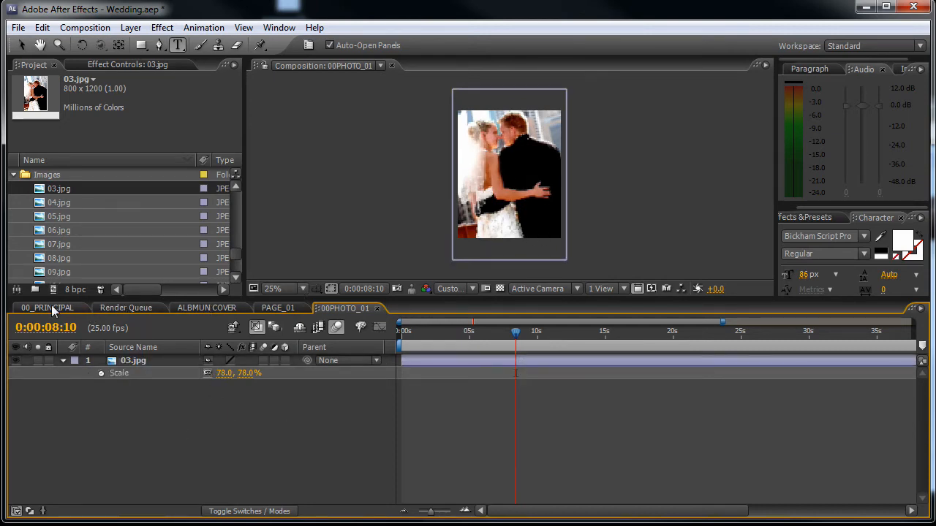
left_click(44, 307)
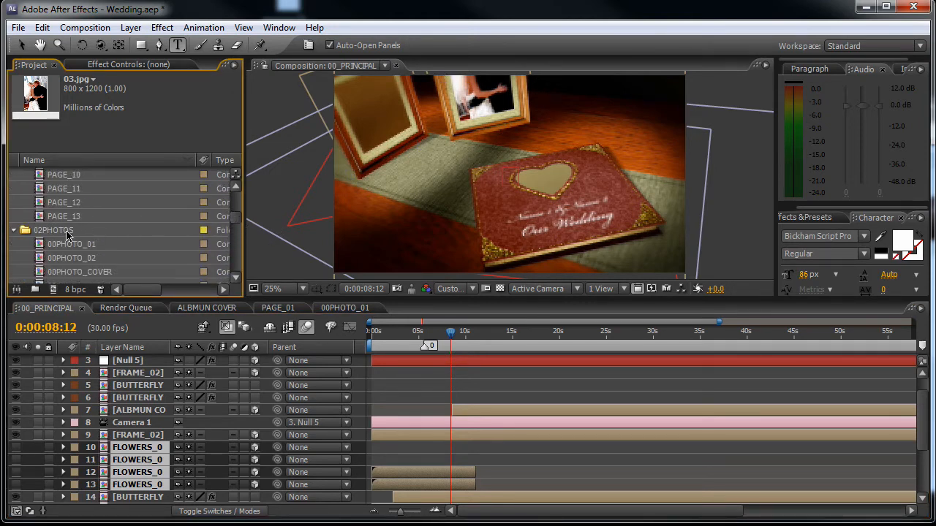
- Open the 00PHOTO_02 holder composition and pick photo 08.jpg from the Images folder for it
left_click(72, 258)
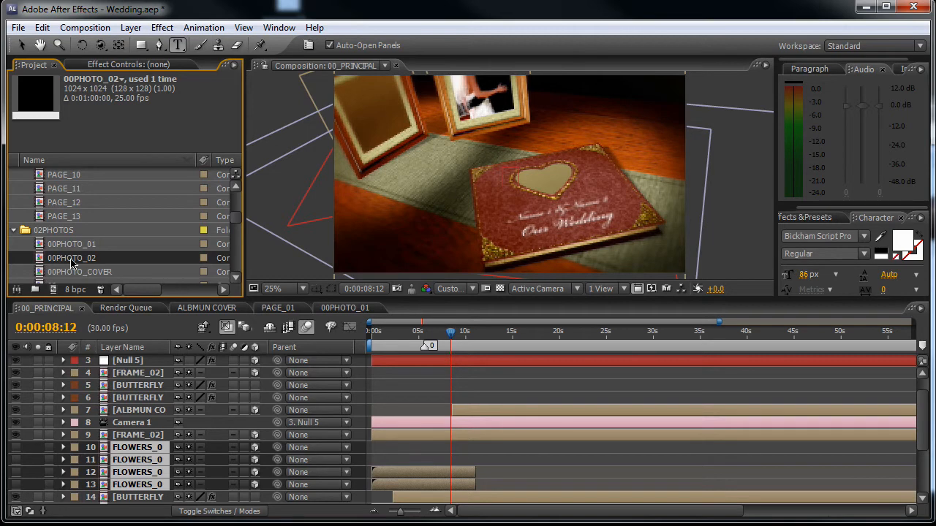
double_click(72, 257)
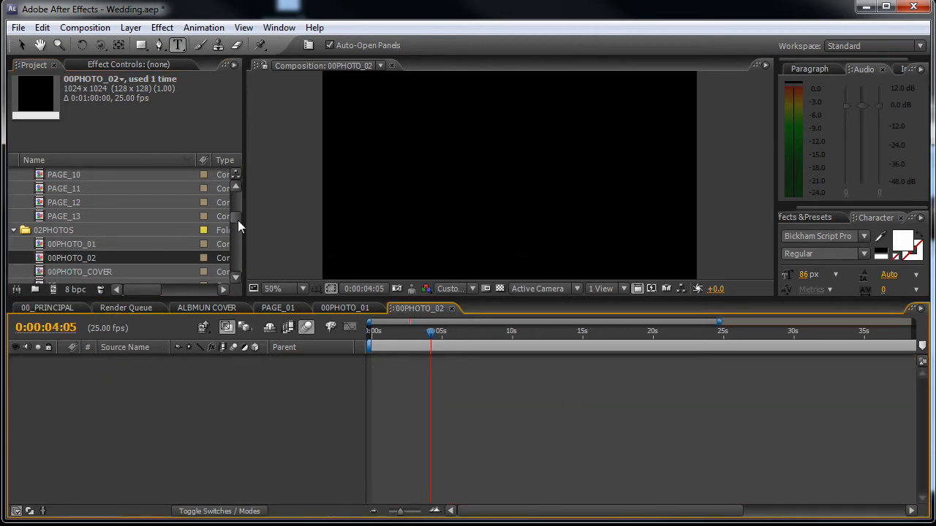
scroll("down", 3)
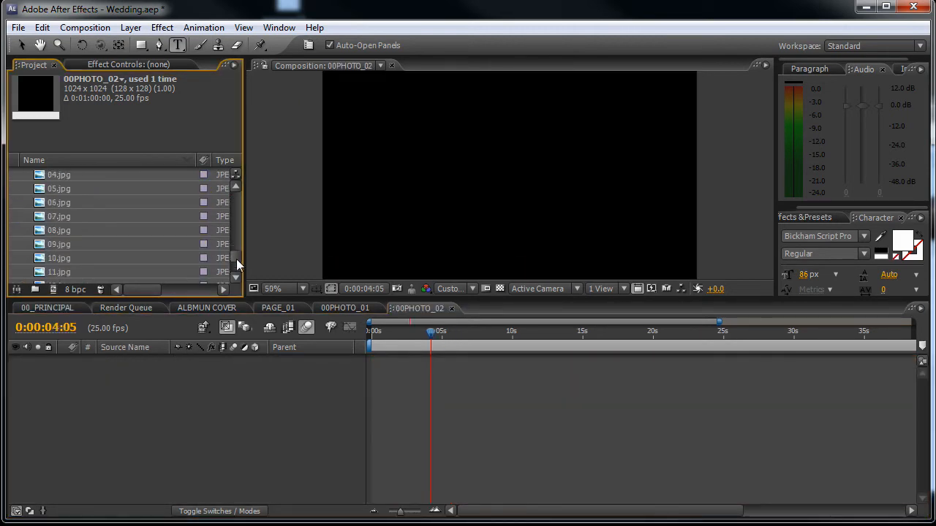
left_click(58, 244)
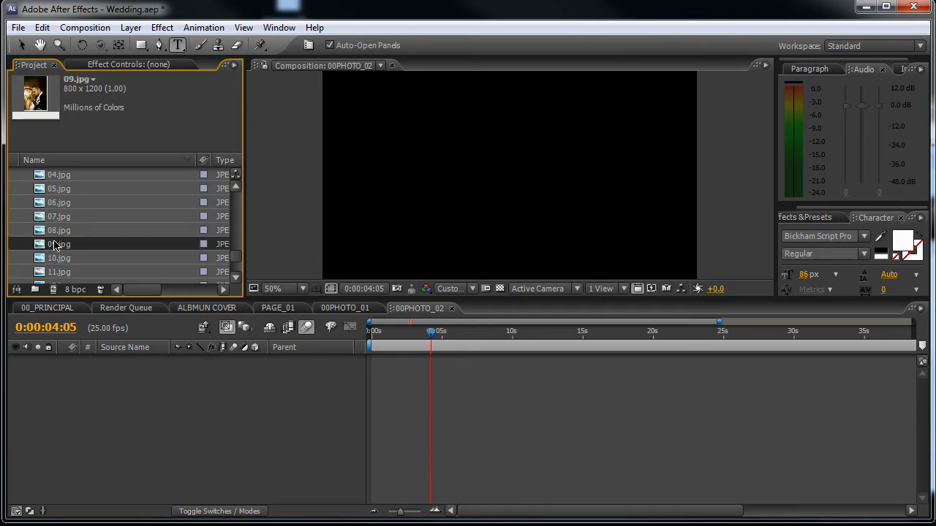
left_click(58, 230)
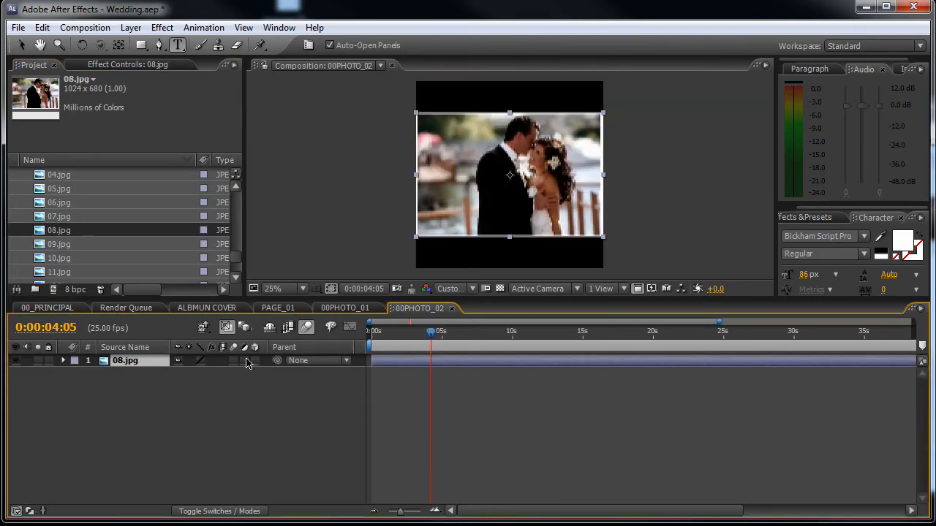
- Scale 08.jpg to fit the holder and preview the album animation with both framed photos
left_click(63, 360)
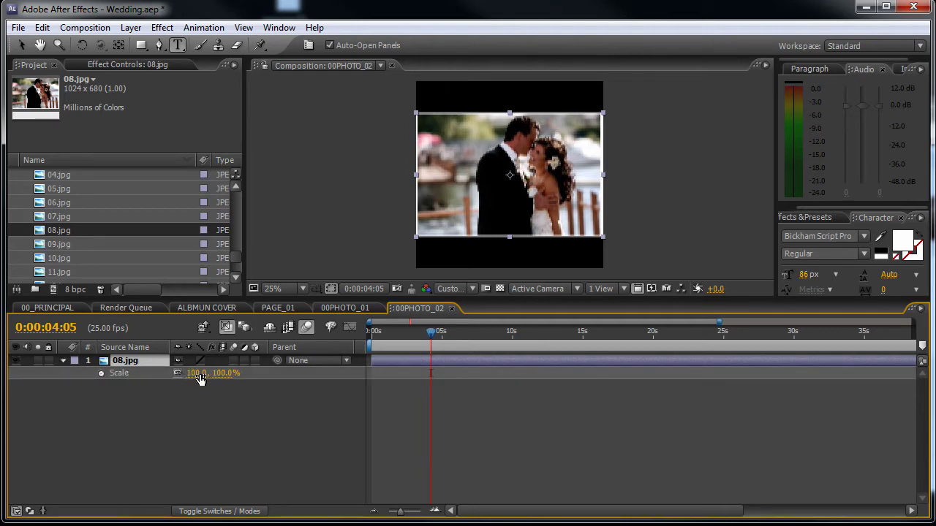
left_click_drag(198, 373, 212, 373)
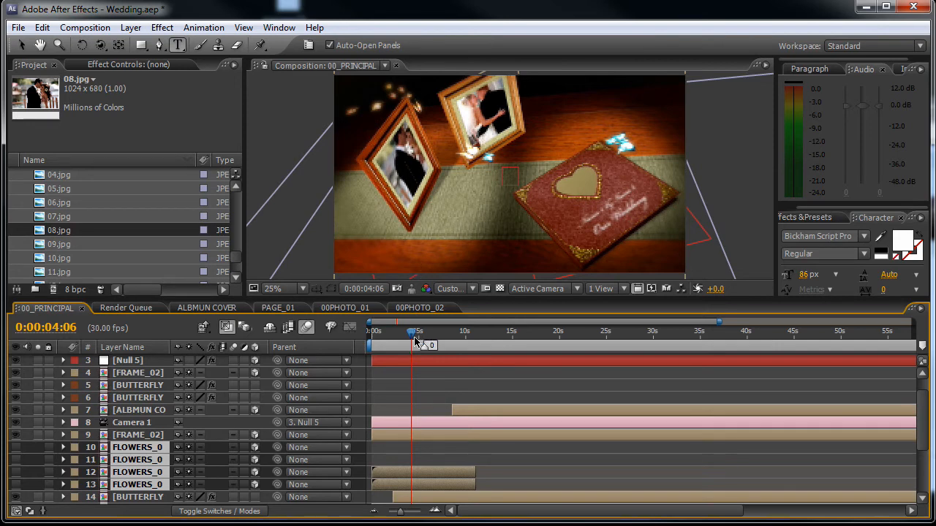
left_click_drag(412, 330, 418, 331)
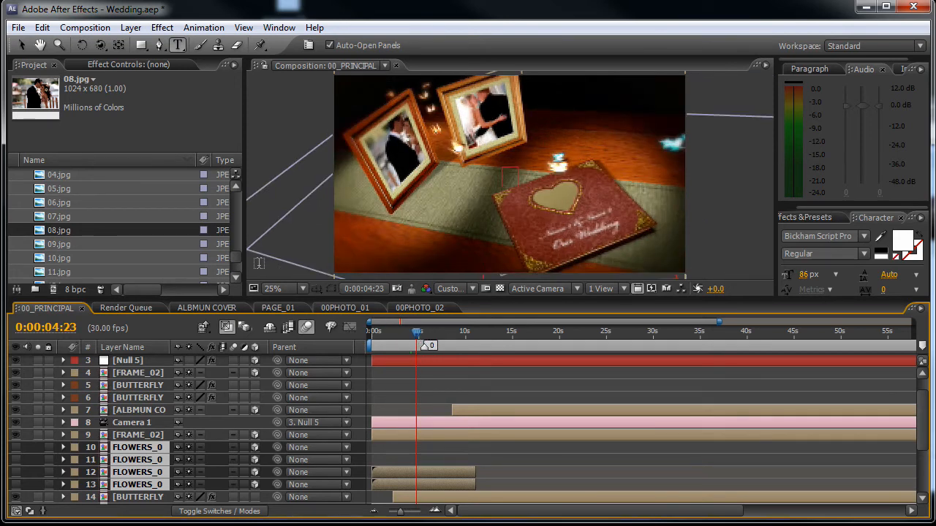
scroll("down", 3)
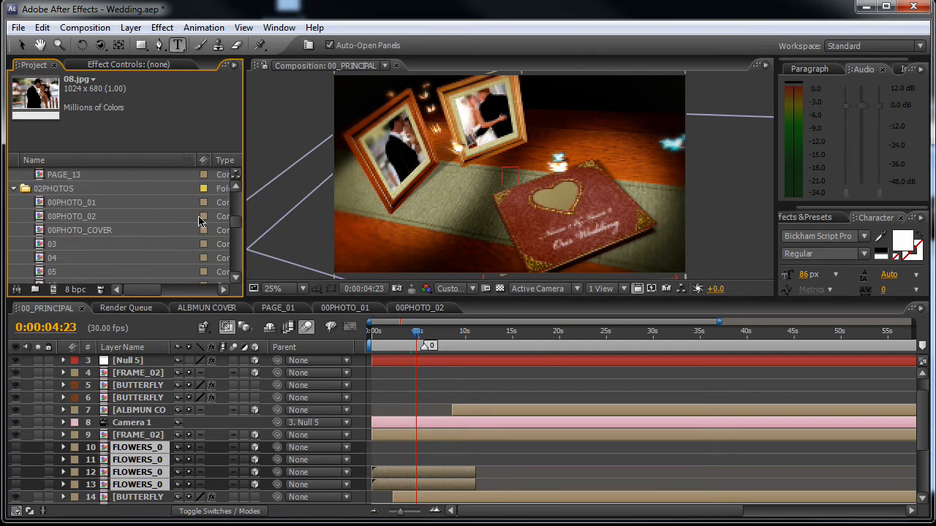
- Inspect 09.jpg at 137% inside 00PHOTO_COVER, then return to 00_PRINCIPAL and scrub toward page one
left_click(79, 229)
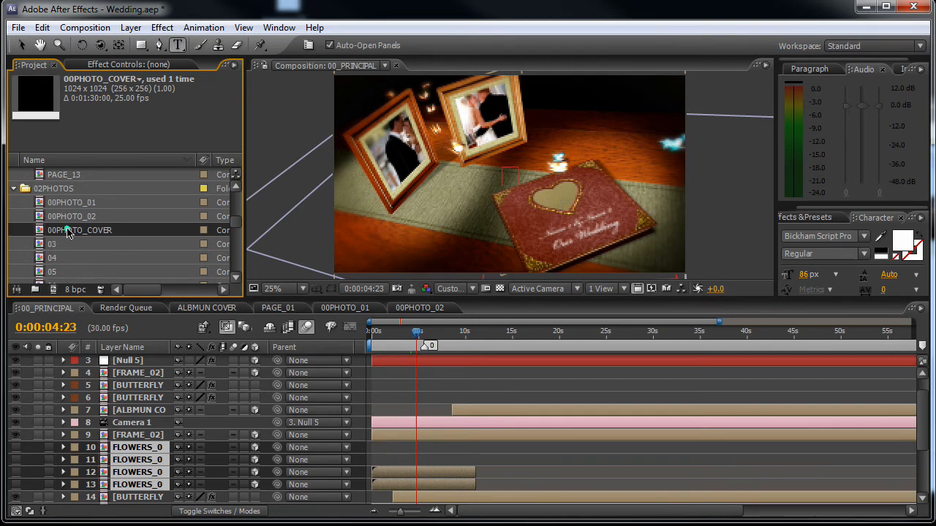
double_click(80, 230)
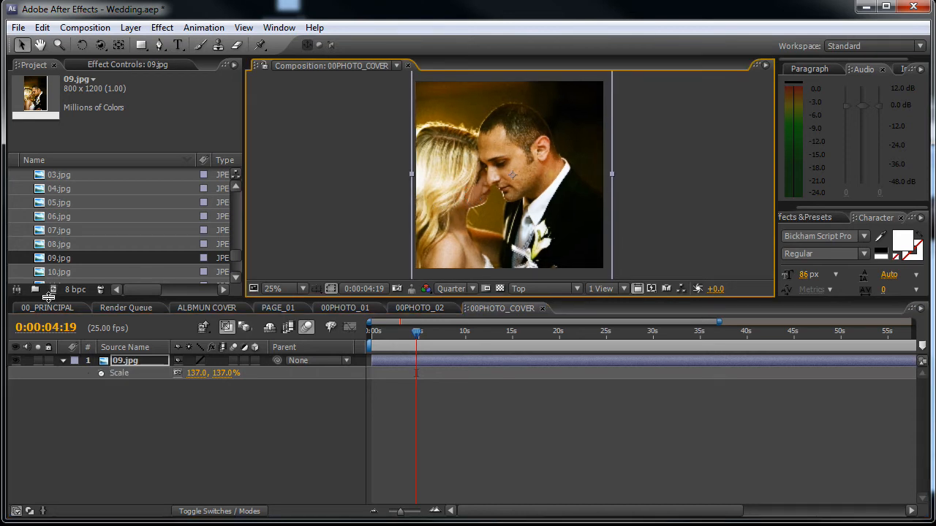
mouse_move(50, 316)
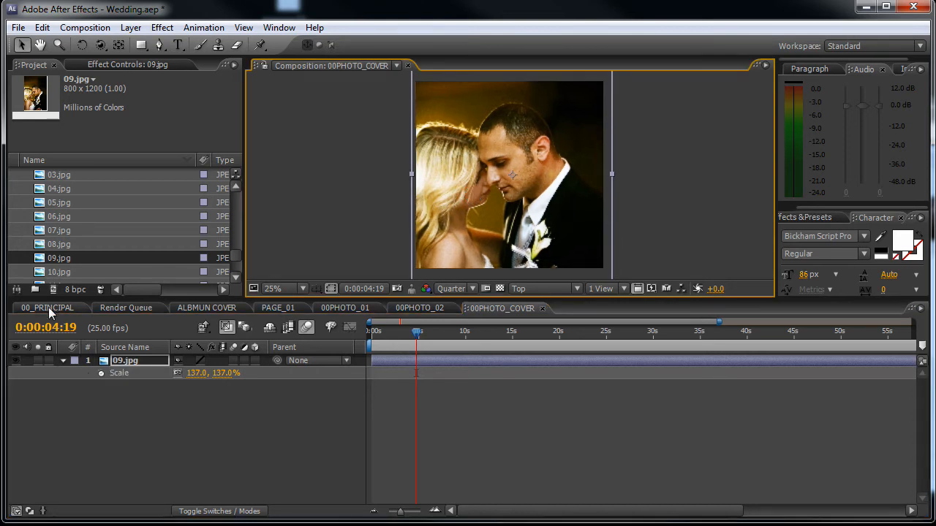
left_click(44, 307)
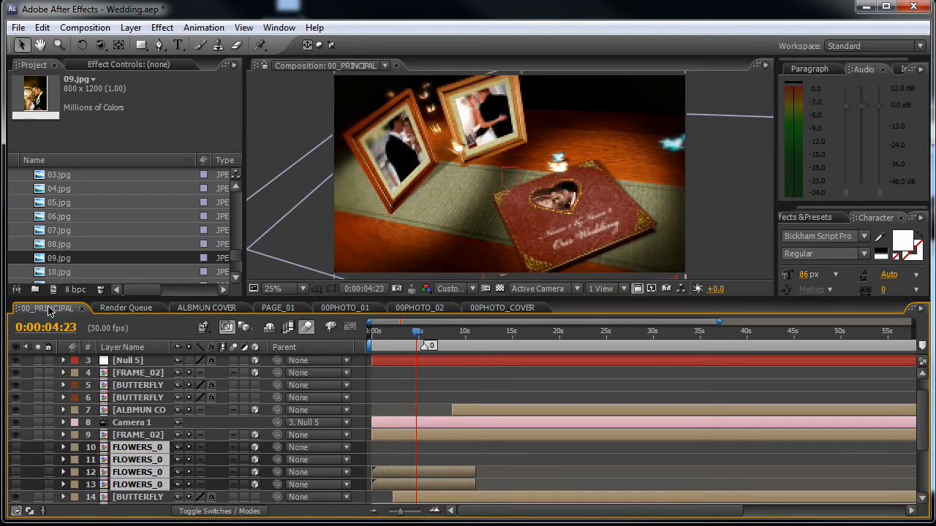
mouse_move(262, 237)
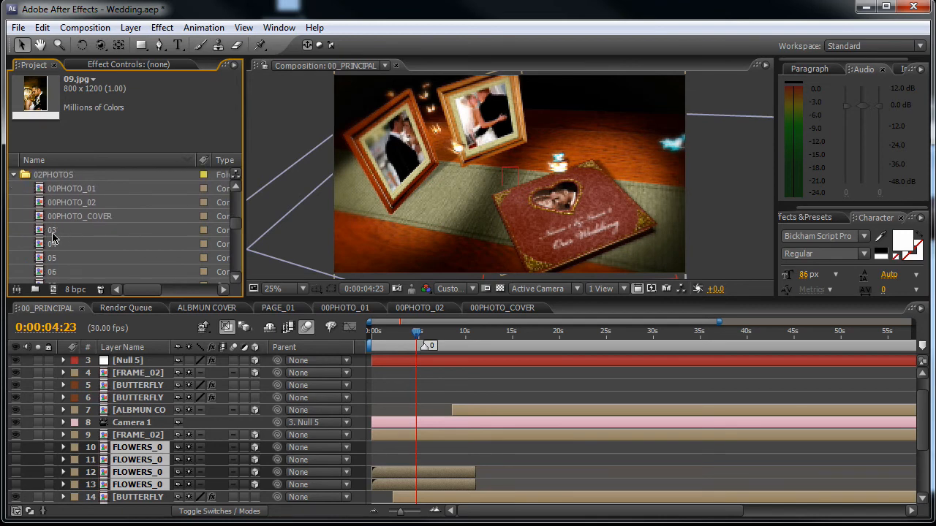
left_click(51, 230)
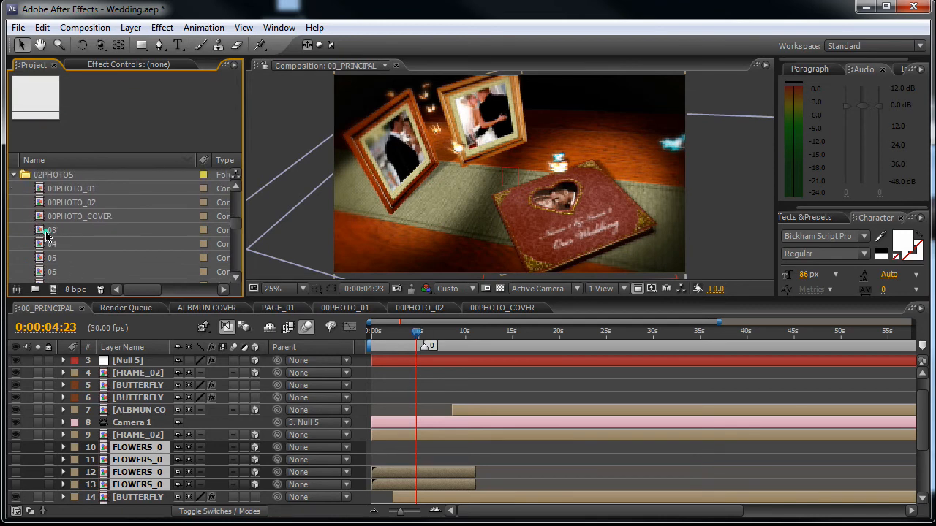
left_click_drag(416, 333, 433, 333)
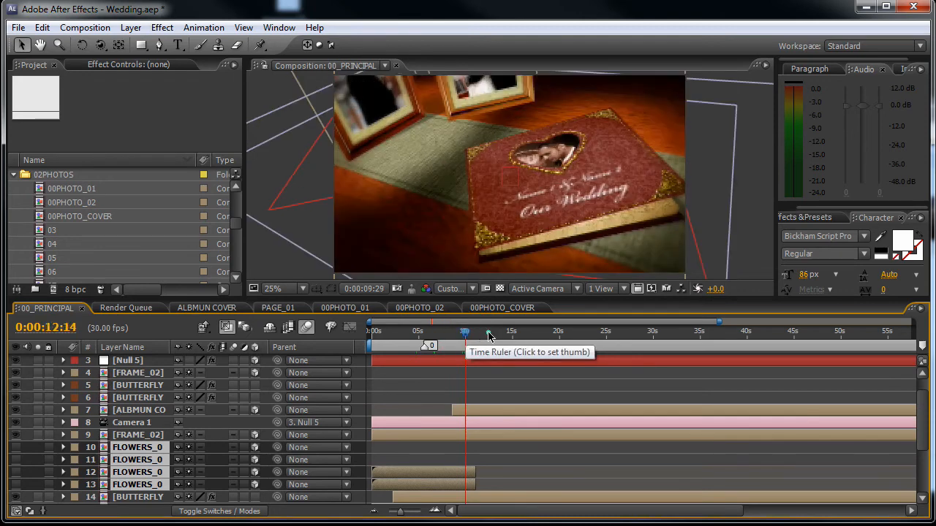
- Place couple photo 14.jpg into holder composition 03 for page one
left_click(489, 330)
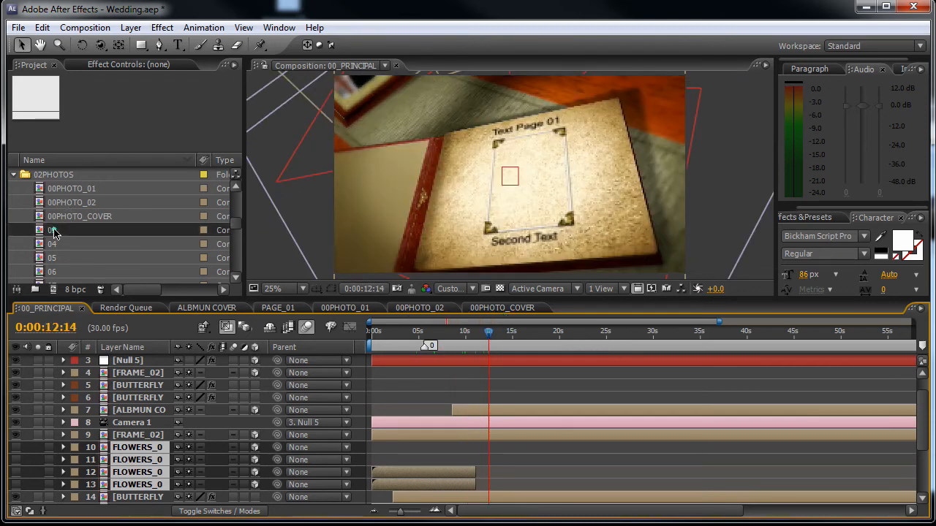
double_click(70, 230)
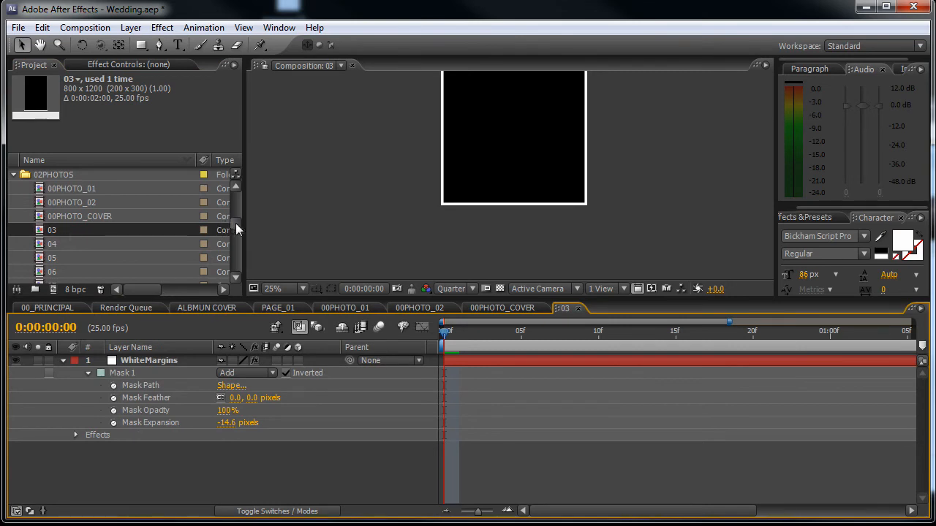
scroll("down", 3)
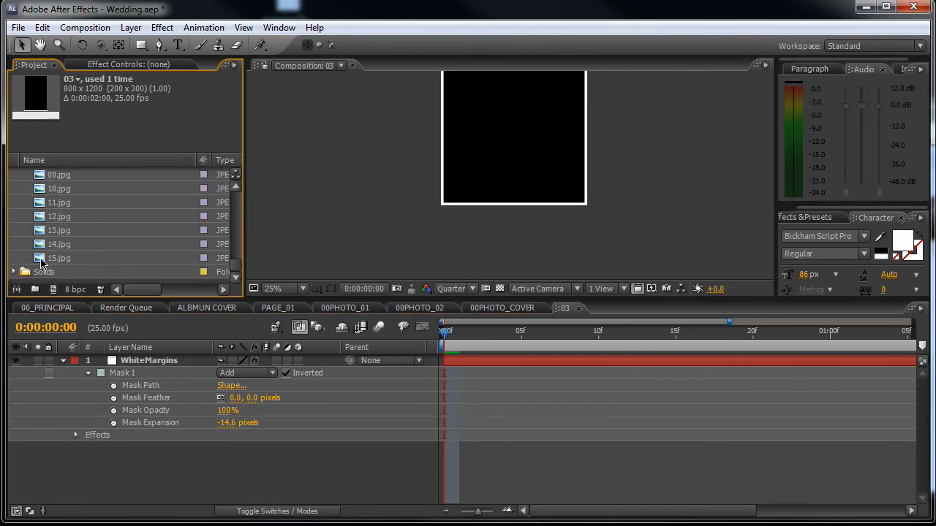
left_click(58, 242)
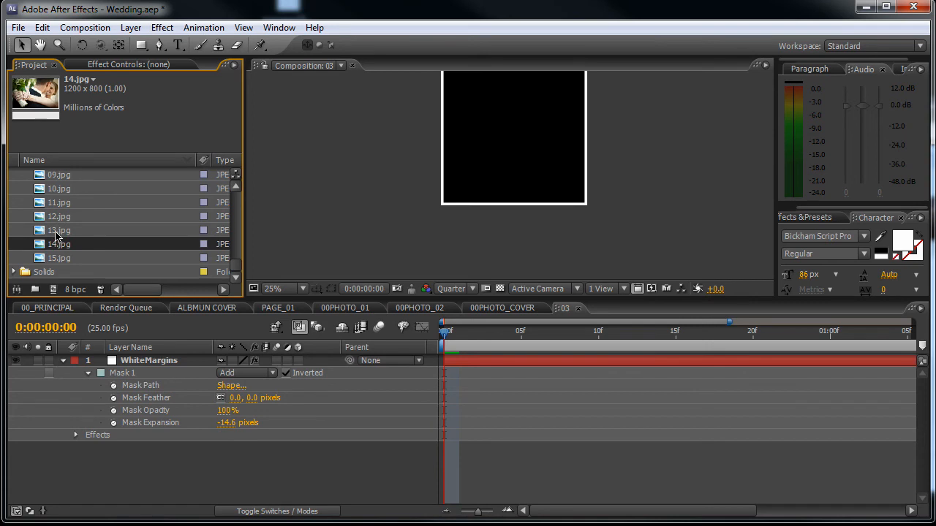
left_click_drag(59, 243, 147, 448)
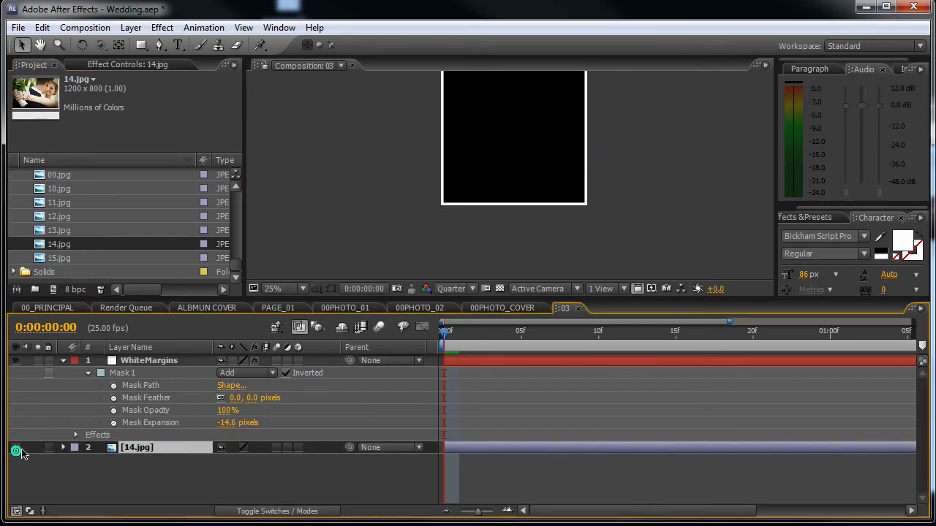
- Scale the 14.jpg layer to 154% to cover the frame and return to 00_PRINCIPAL
left_click(139, 360)
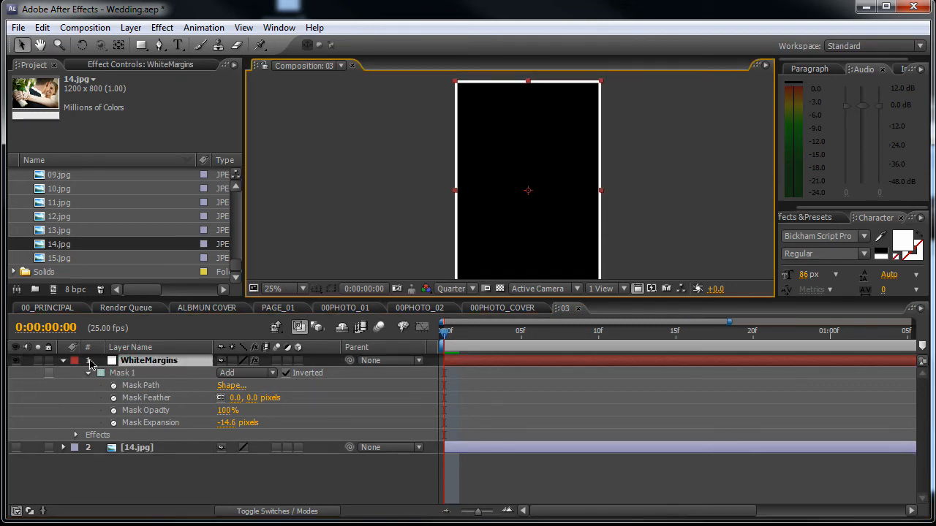
left_click(61, 360)
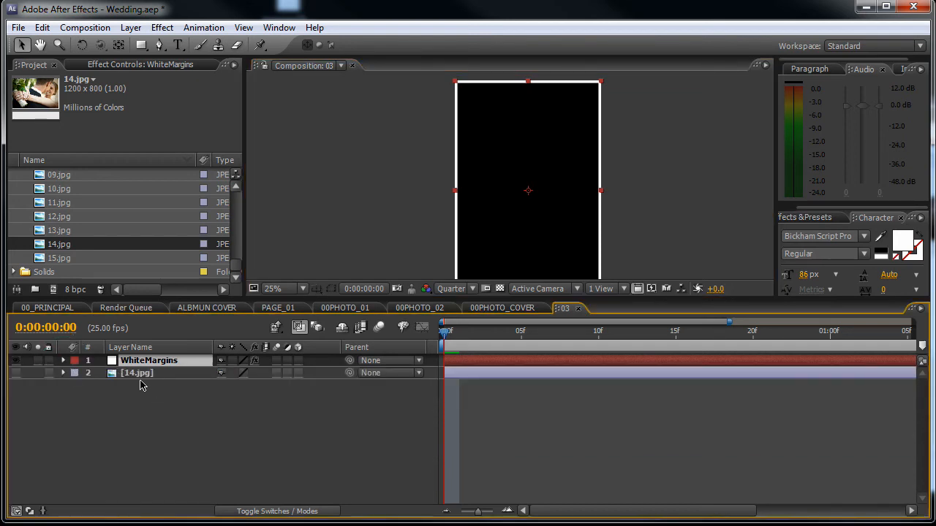
left_click(138, 373)
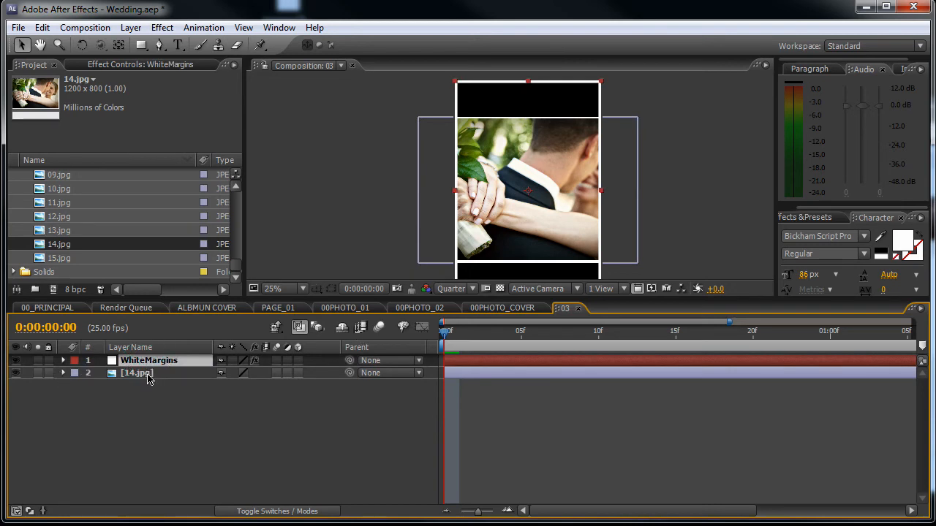
left_click(137, 373)
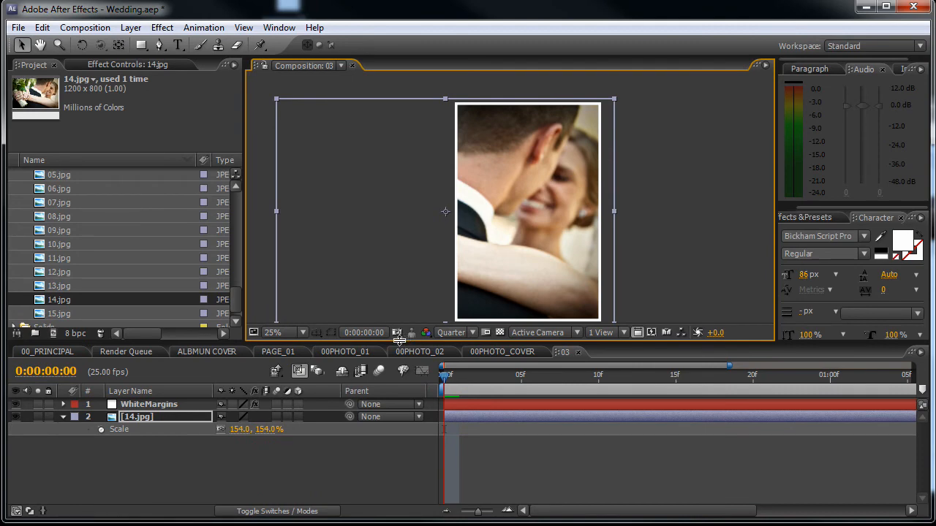
left_click(41, 351)
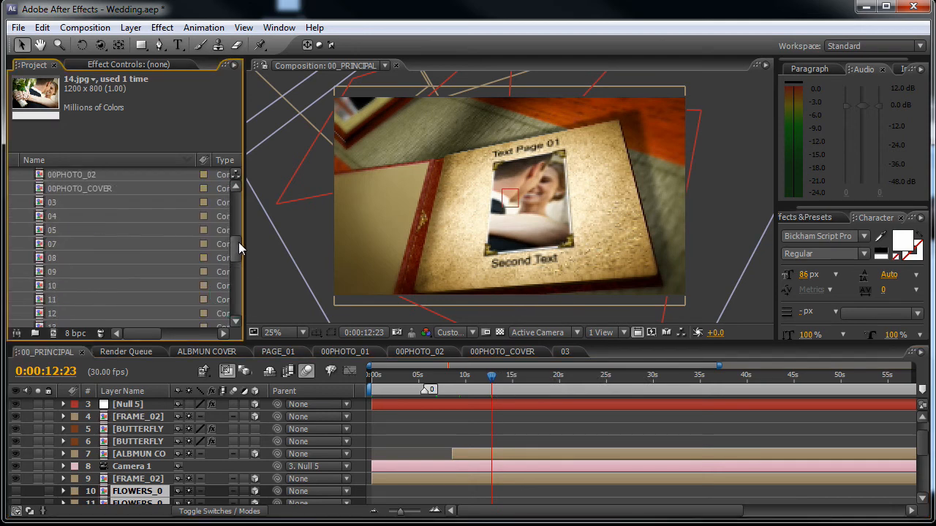
scroll("down", 3)
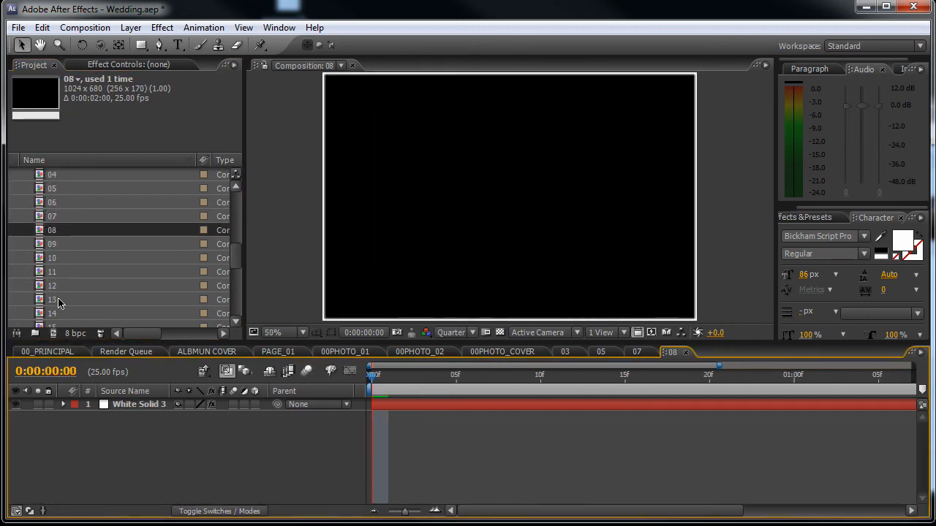
double_click(51, 298)
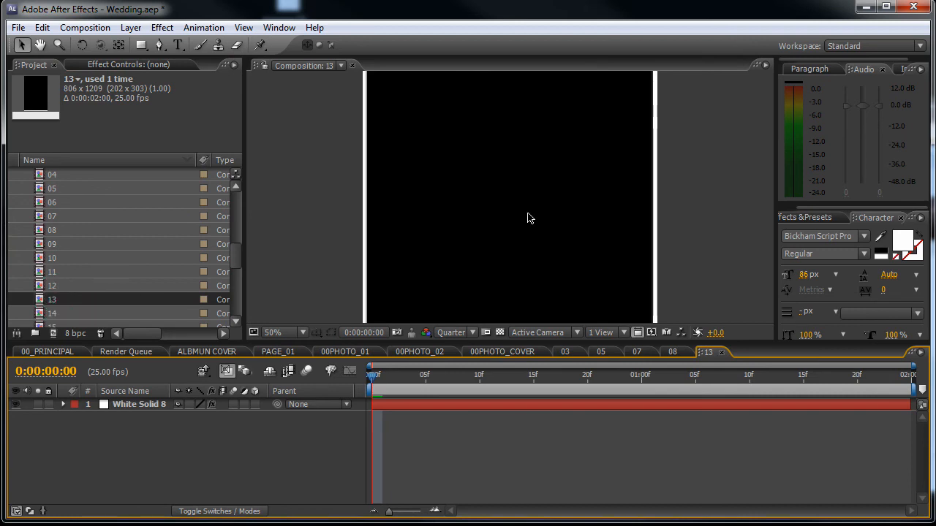
left_click(139, 404)
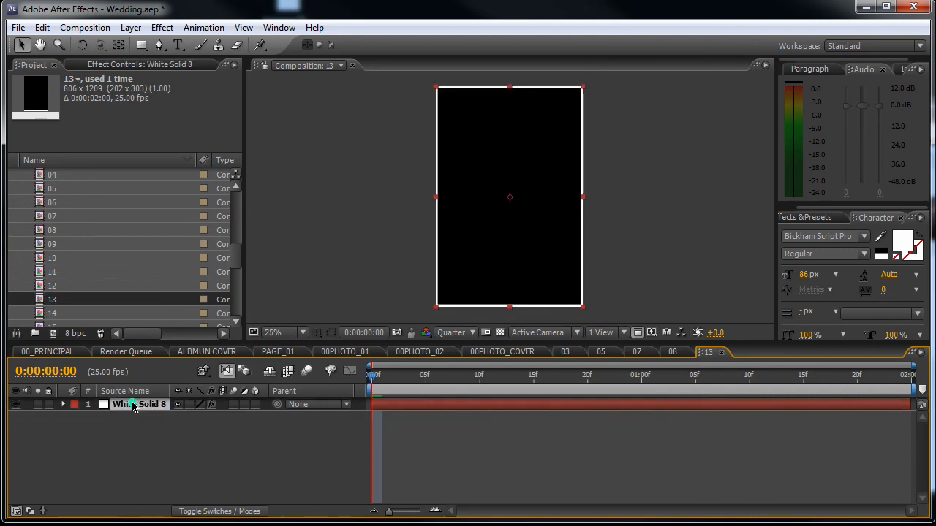
scroll("down", 3)
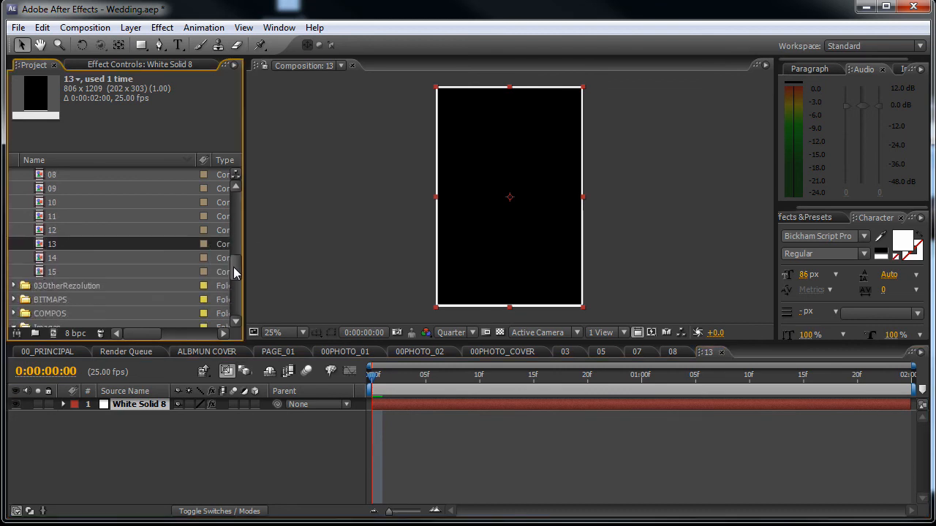
scroll("down", 3)
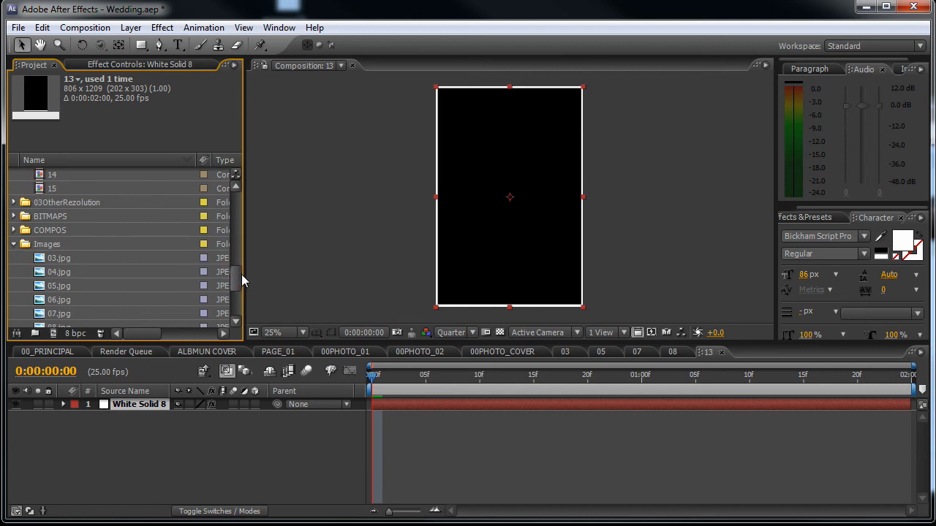
mouse_move(237, 275)
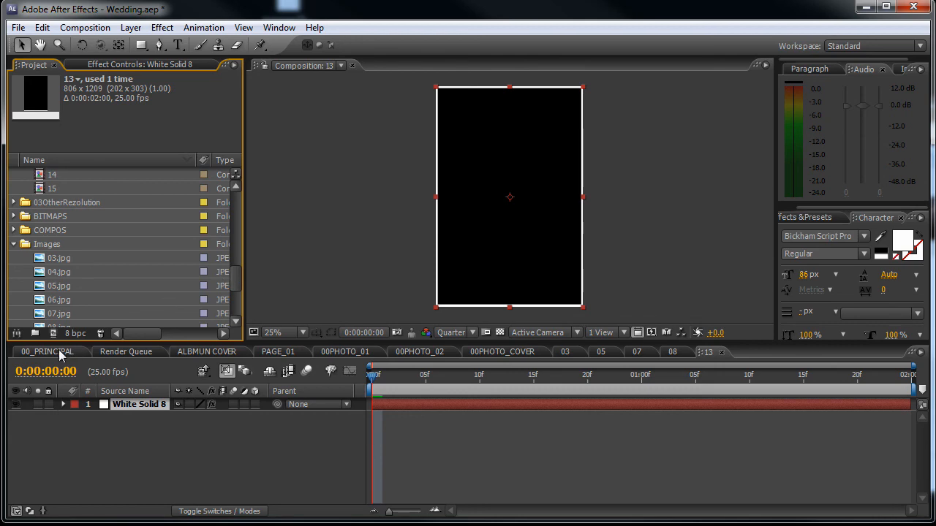
mouse_move(60, 360)
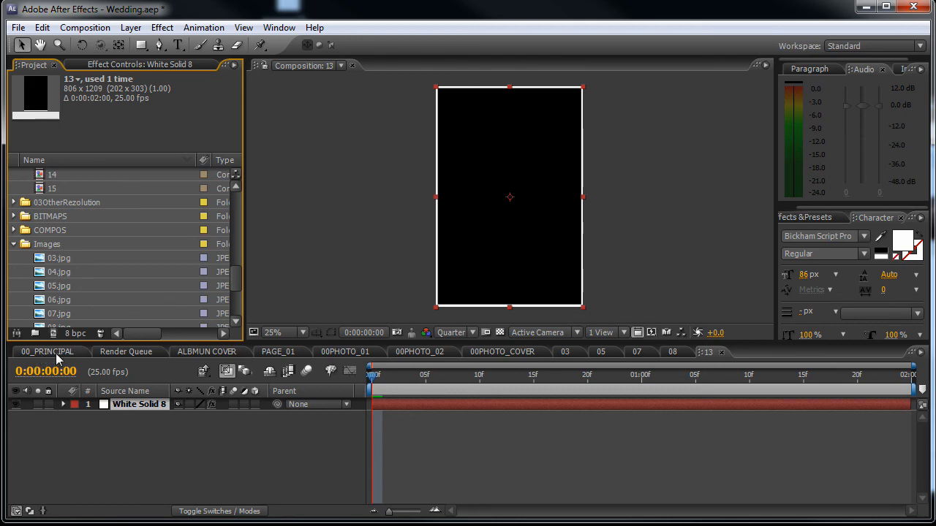
left_click(45, 352)
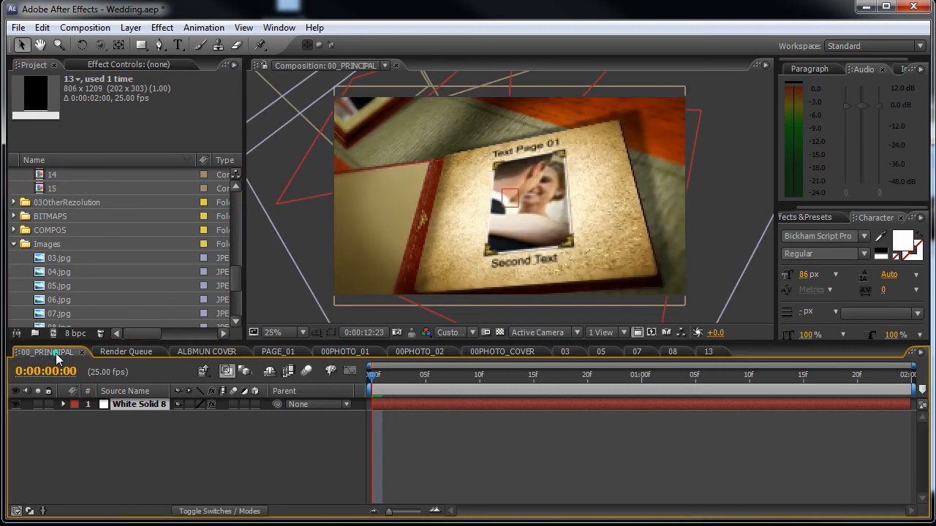
left_click(44, 352)
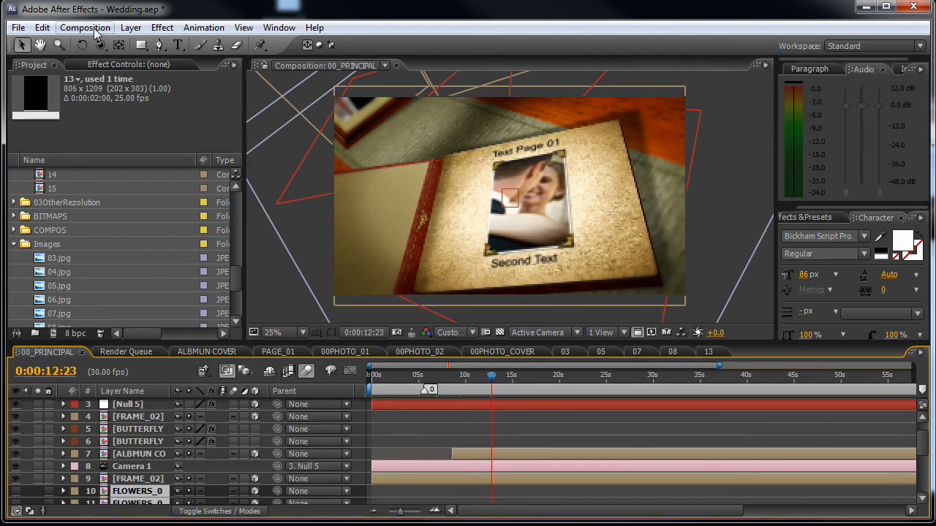
- Add 00_PRINCIPAL to the Render Queue and uncheck the older duplicate entry
left_click(85, 26)
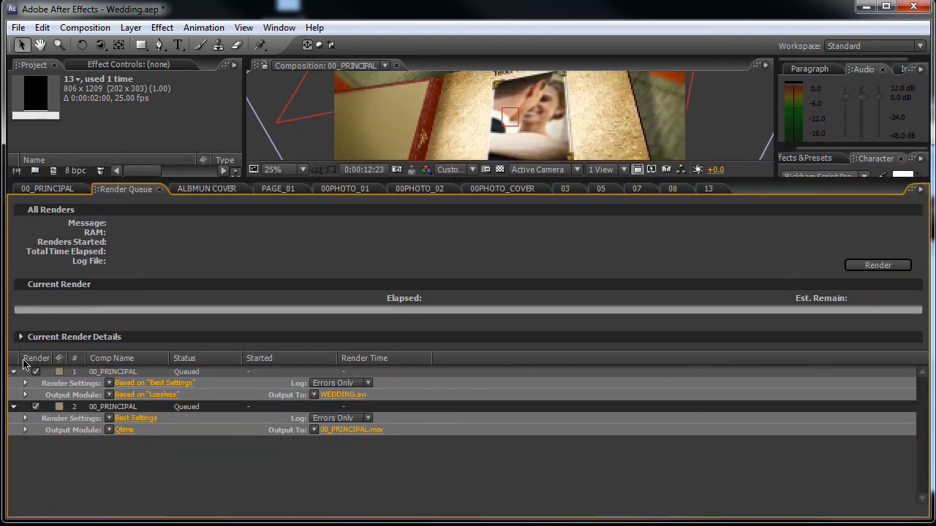
left_click(35, 373)
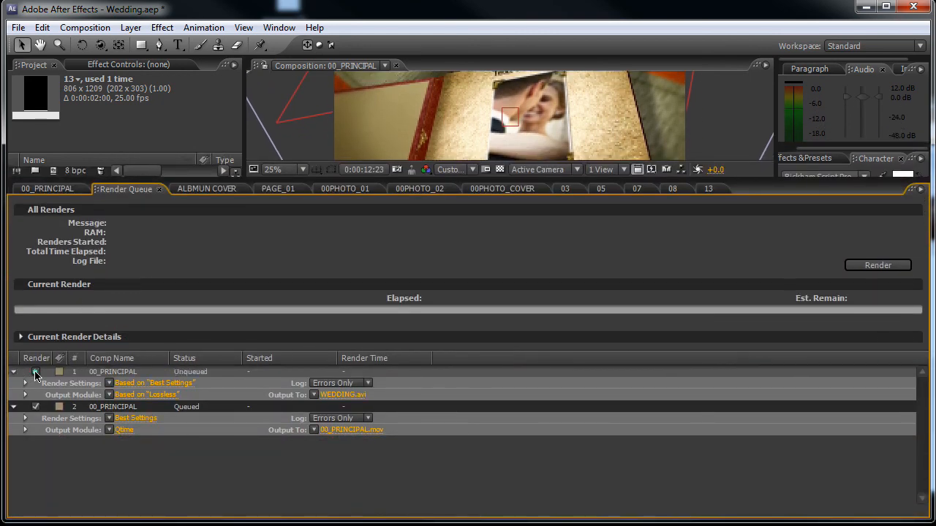